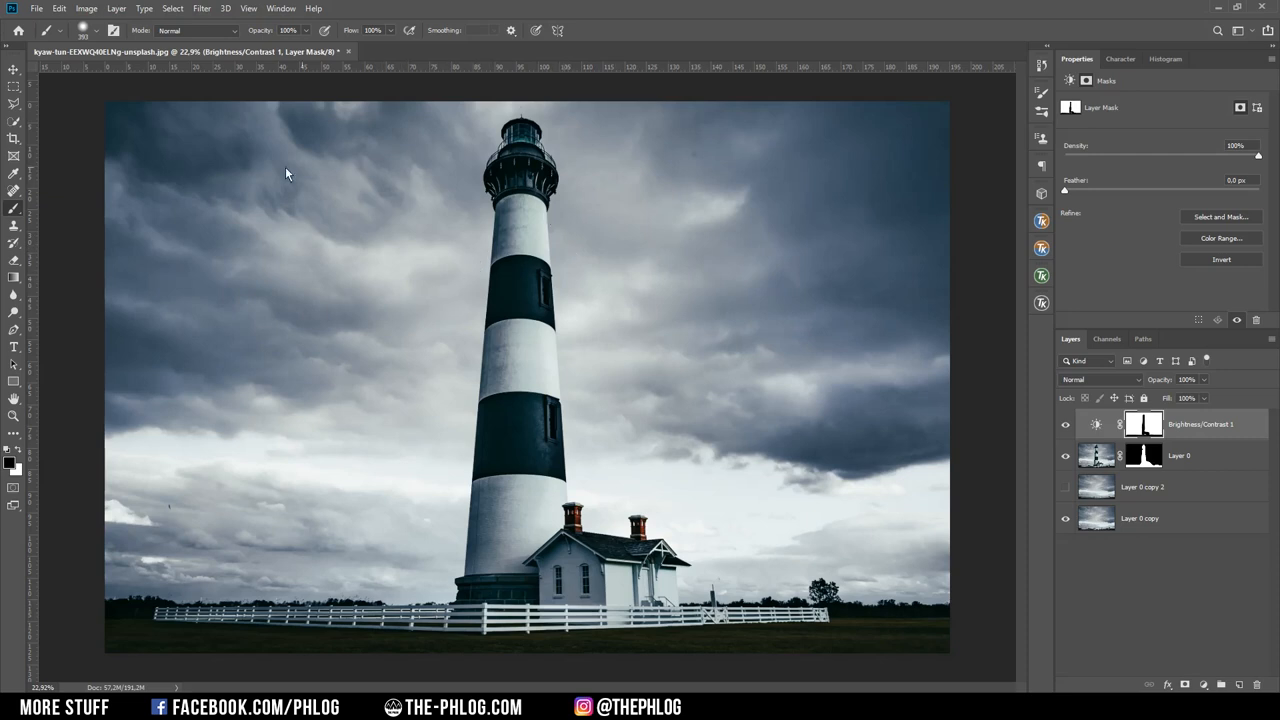
{"action": "mouse_move", "coordinate": [445, 251]}
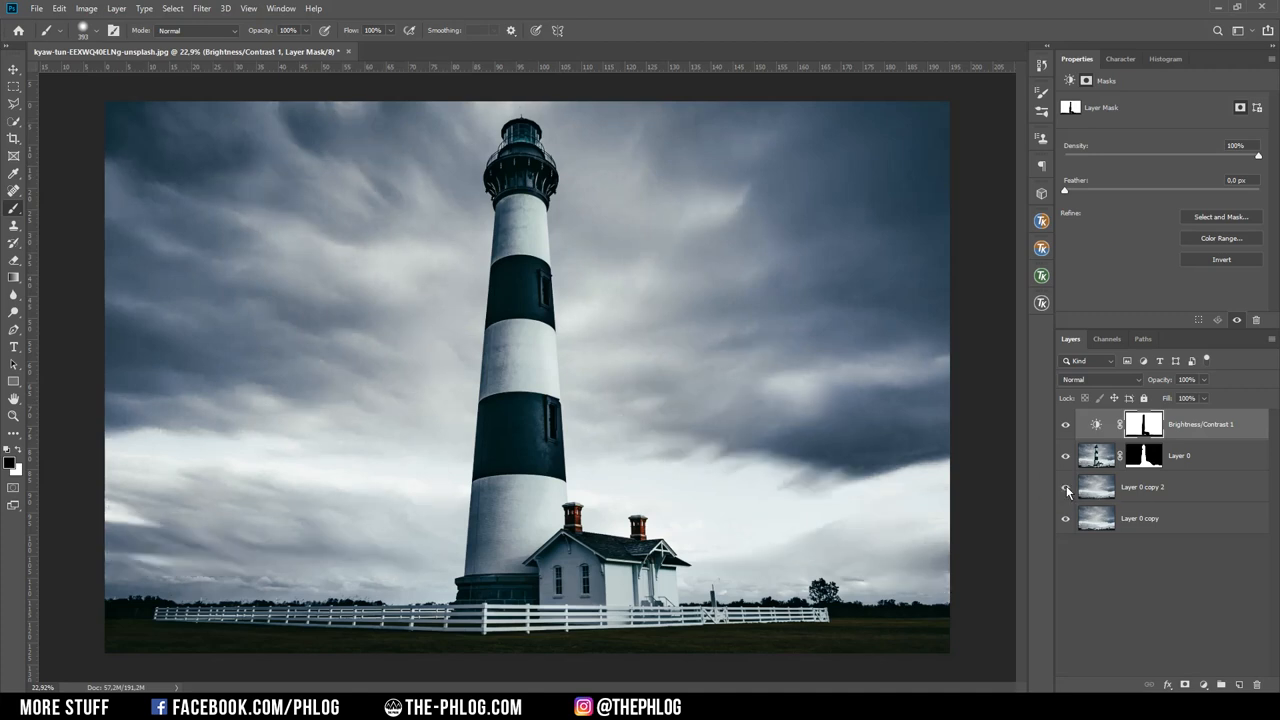
Step: Turn on Layer 0 copy 2 to preview the path-blurred cloud streaks
{"action": "left_click", "coordinate": [1066, 490]}
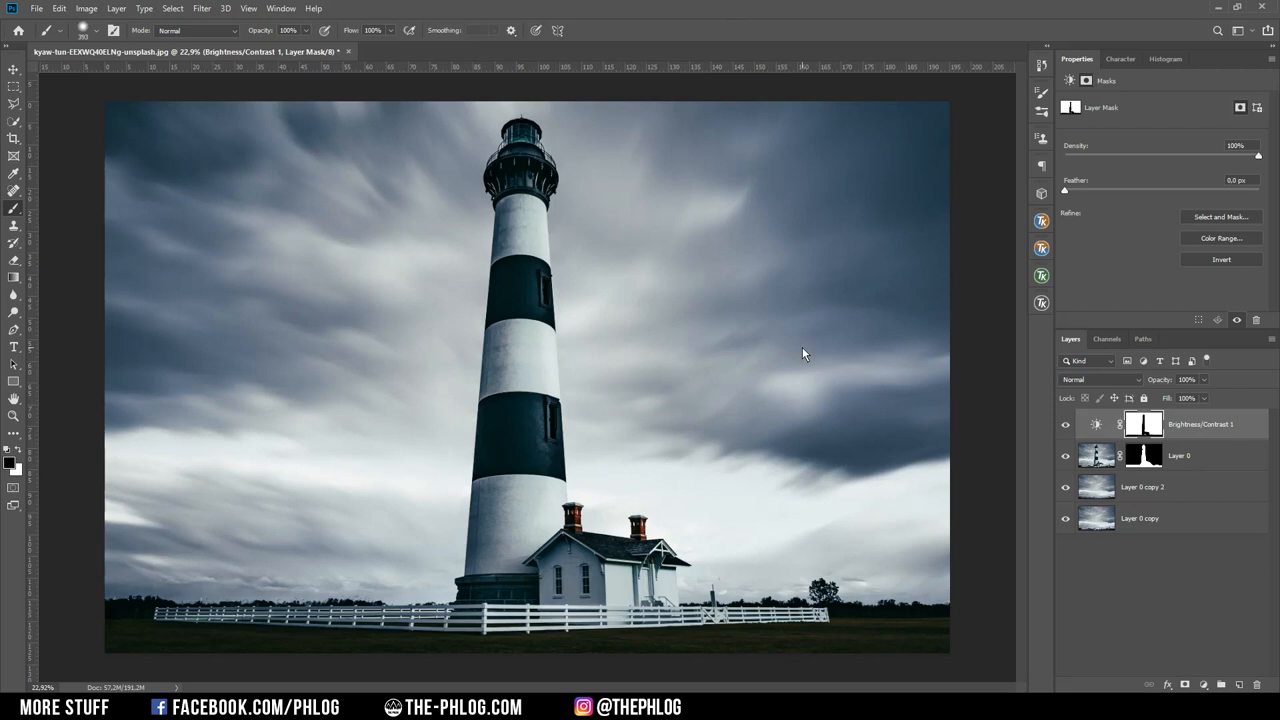
{"action": "mouse_move", "coordinate": [866, 511]}
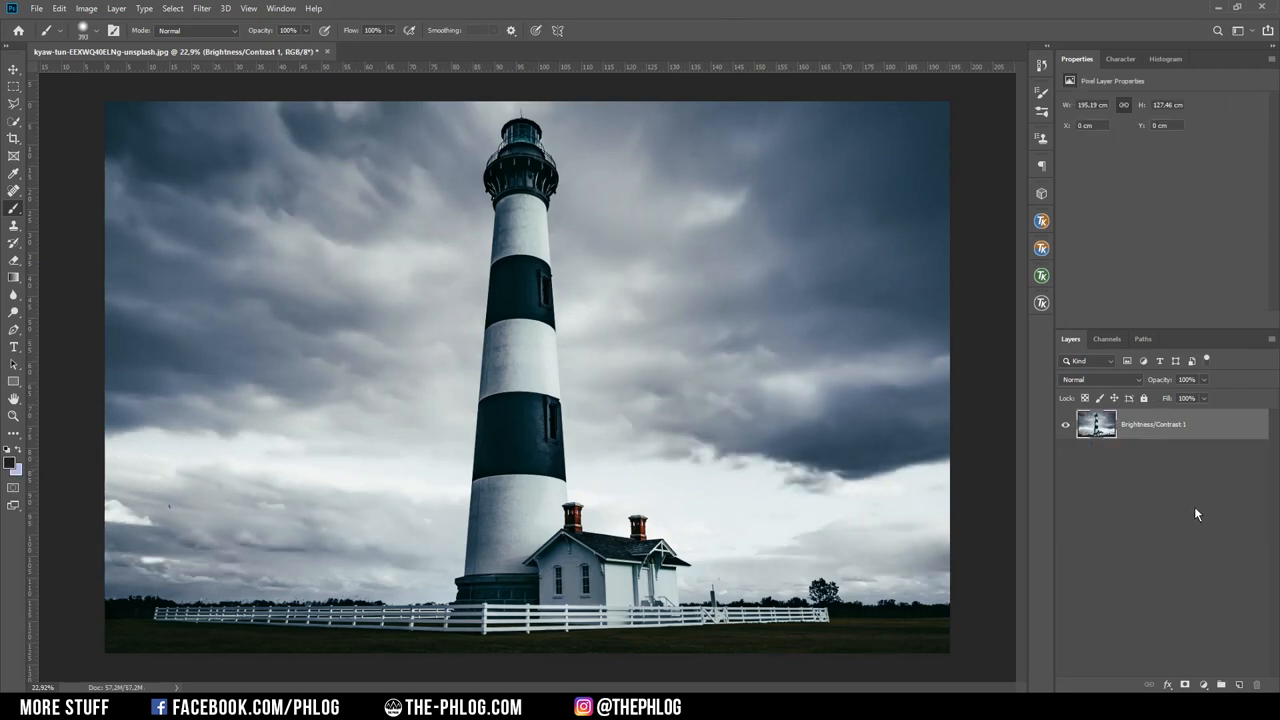
{"action": "mouse_move", "coordinate": [612, 291]}
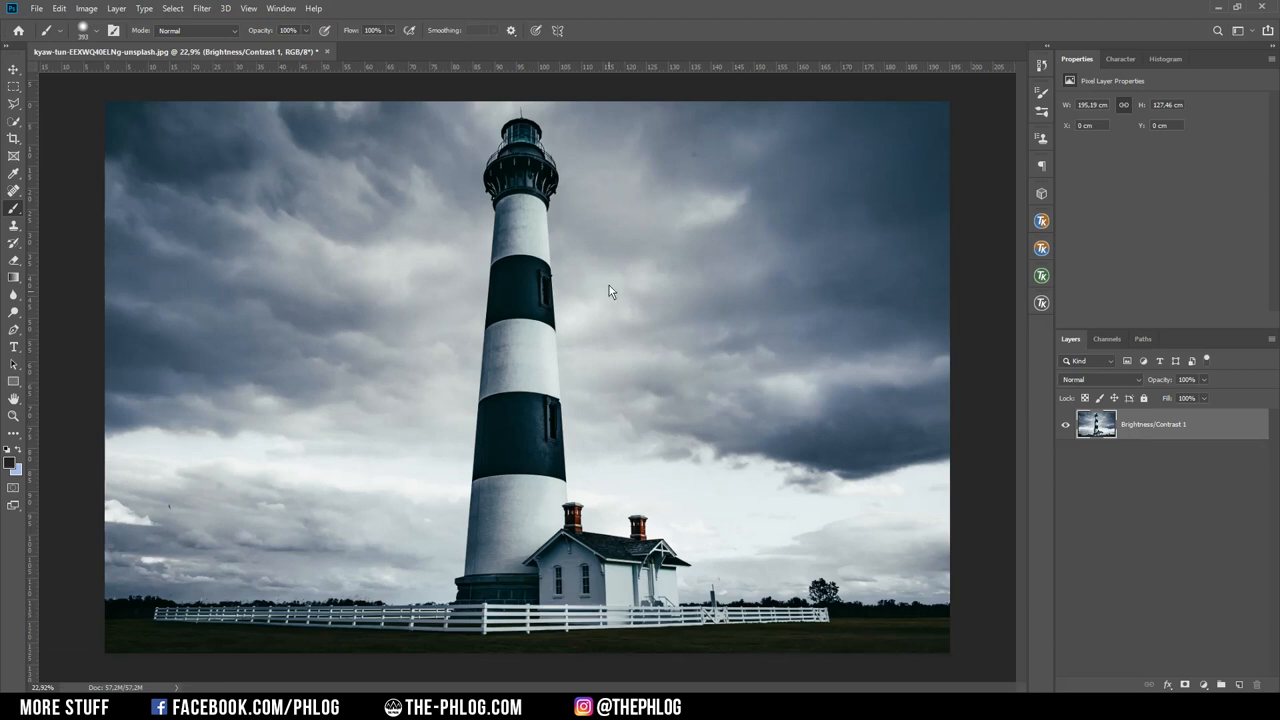
{"action": "mouse_move", "coordinate": [561, 345]}
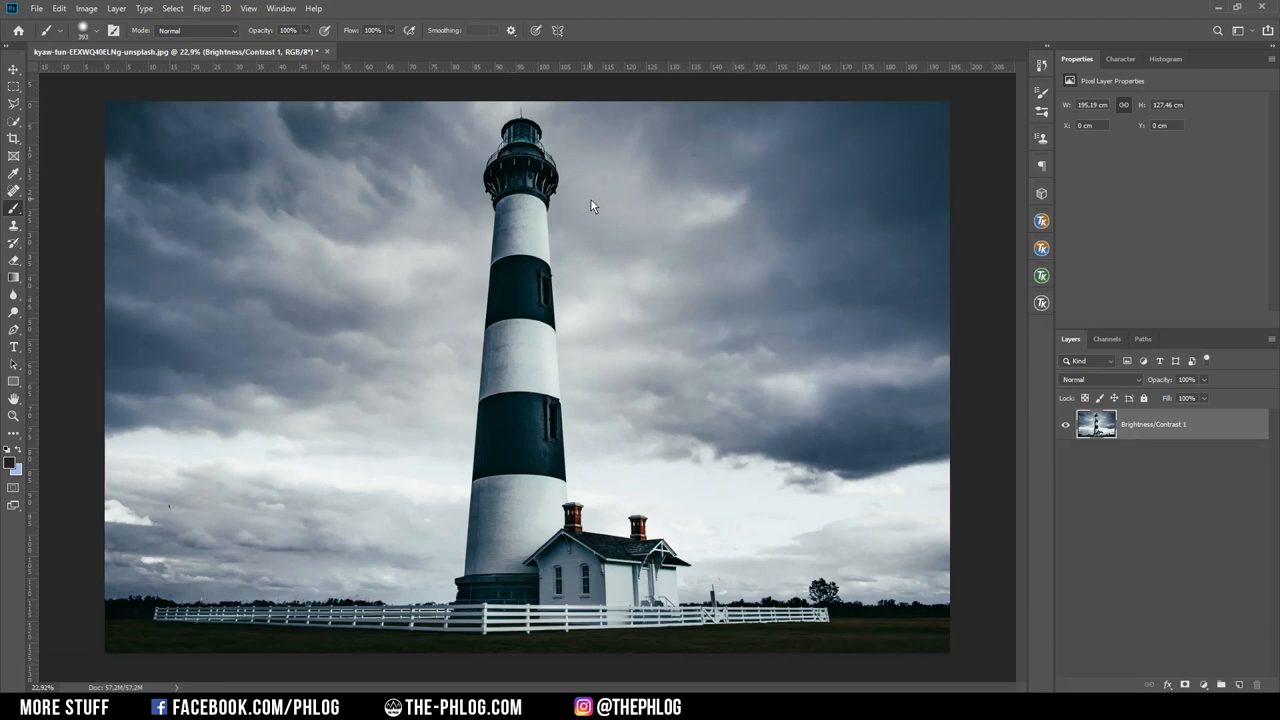
{"action": "mouse_move", "coordinate": [588, 166]}
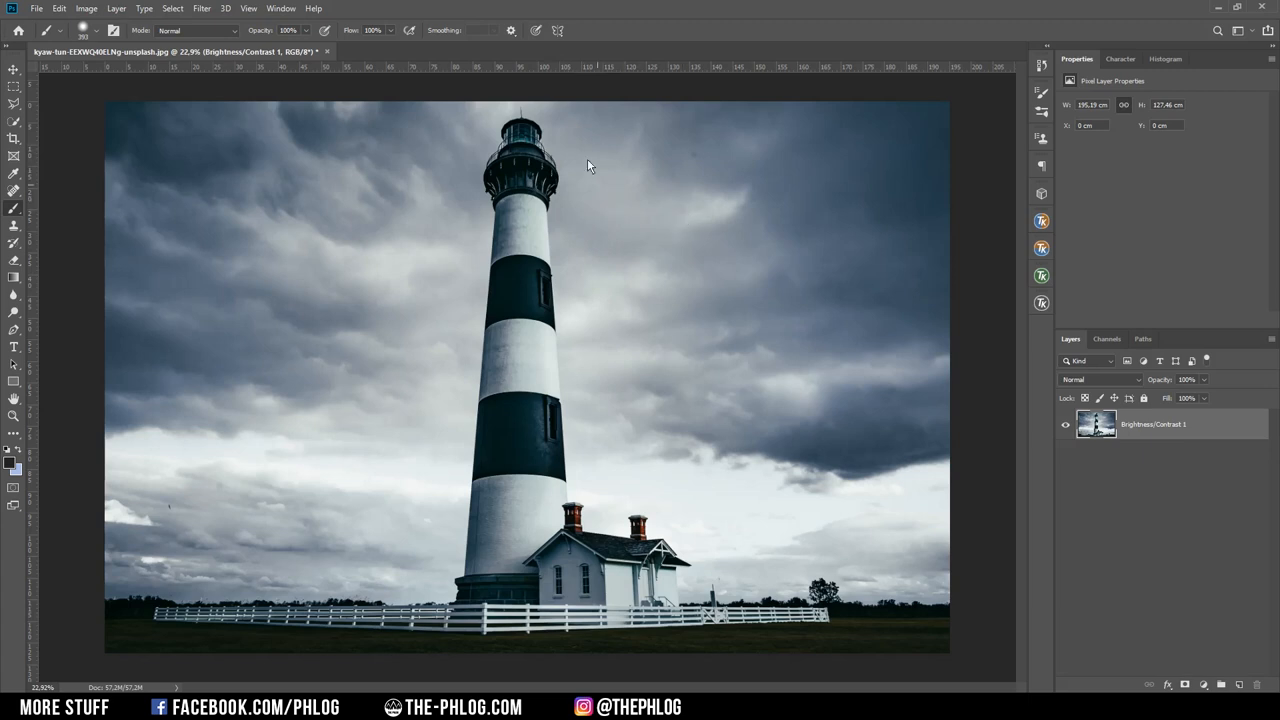
{"action": "mouse_move", "coordinate": [530, 290]}
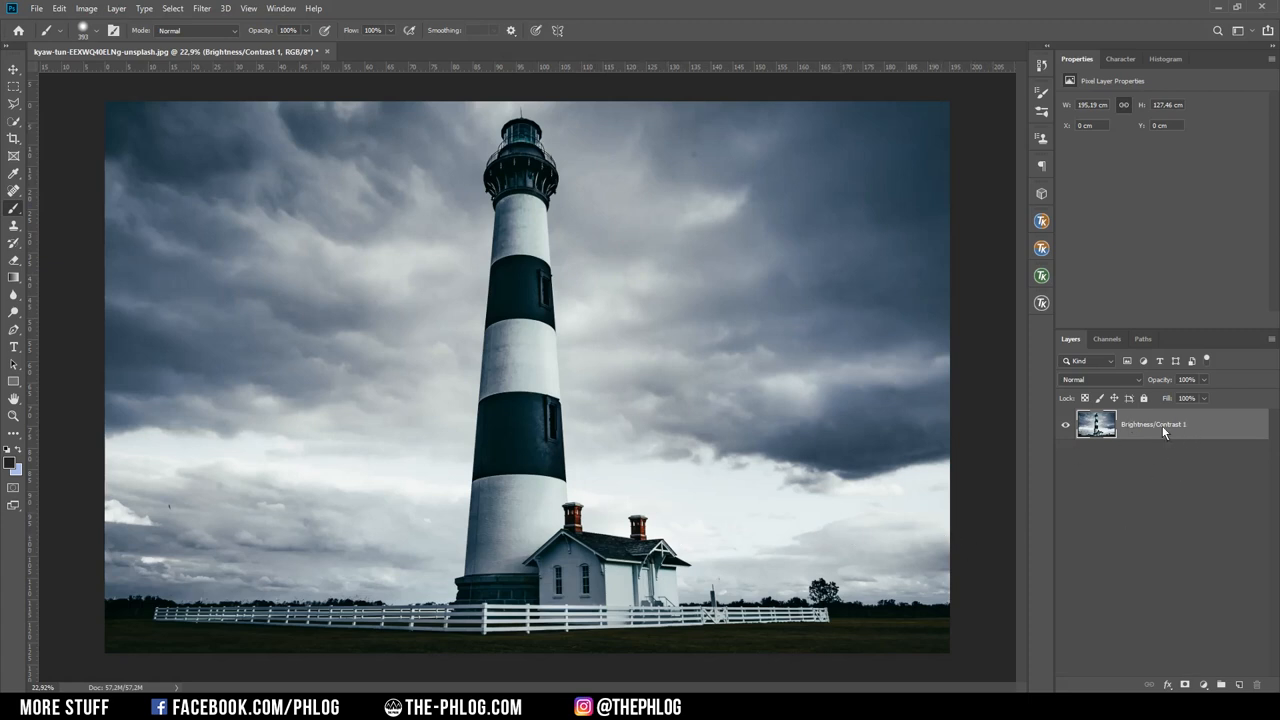
Step: Duplicate the photo layer and add a layer mask to the copy
{"action": "key", "text": "ctrl+j"}
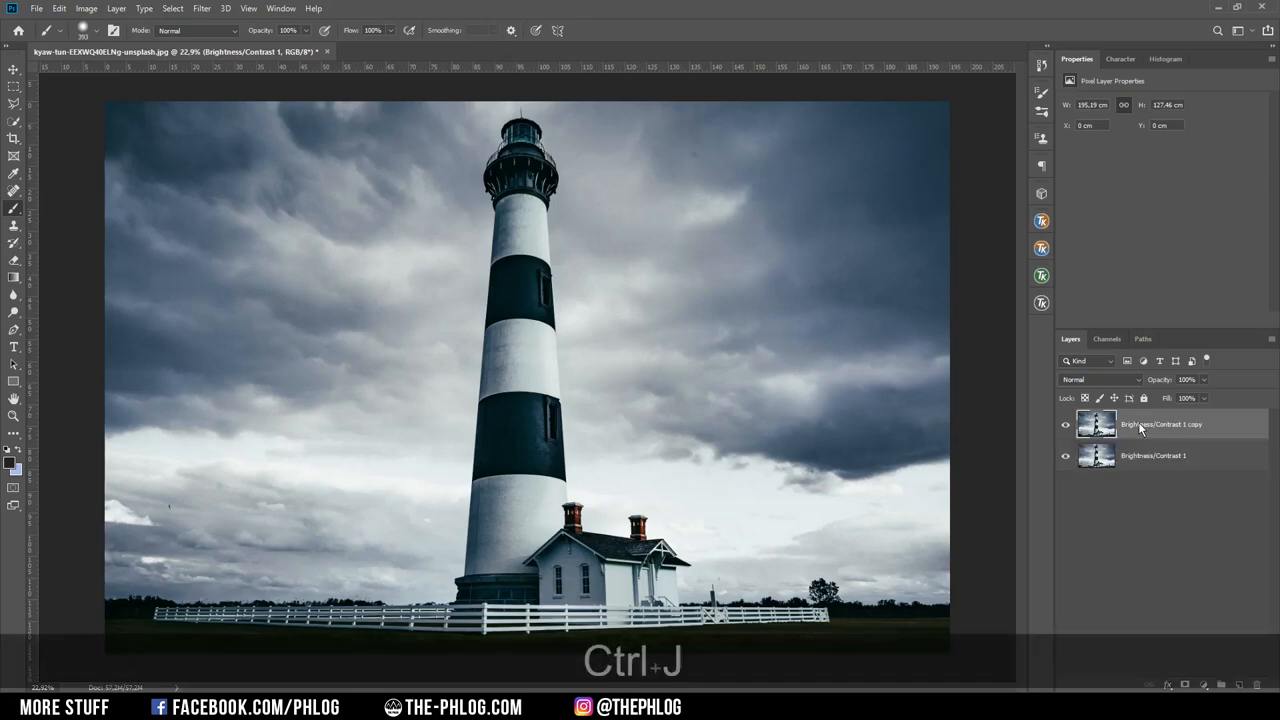
{"action": "left_click", "coordinate": [1066, 456]}
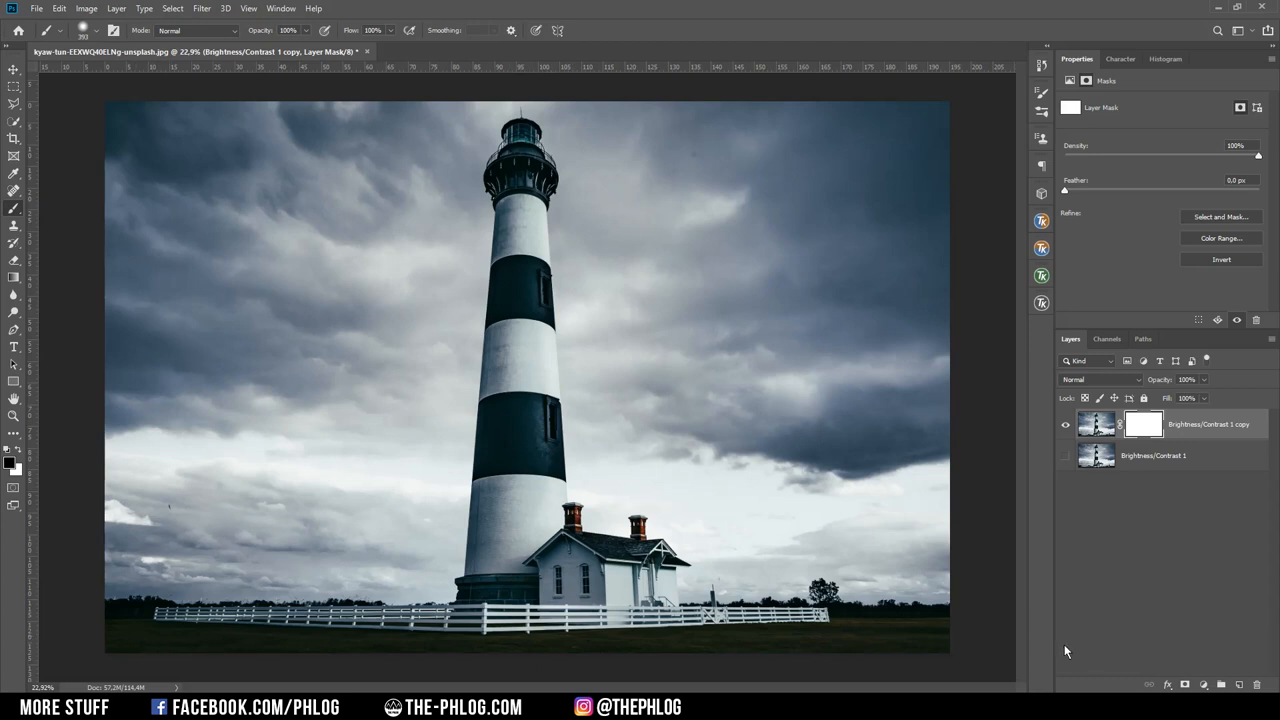
{"action": "mouse_move", "coordinate": [958, 534]}
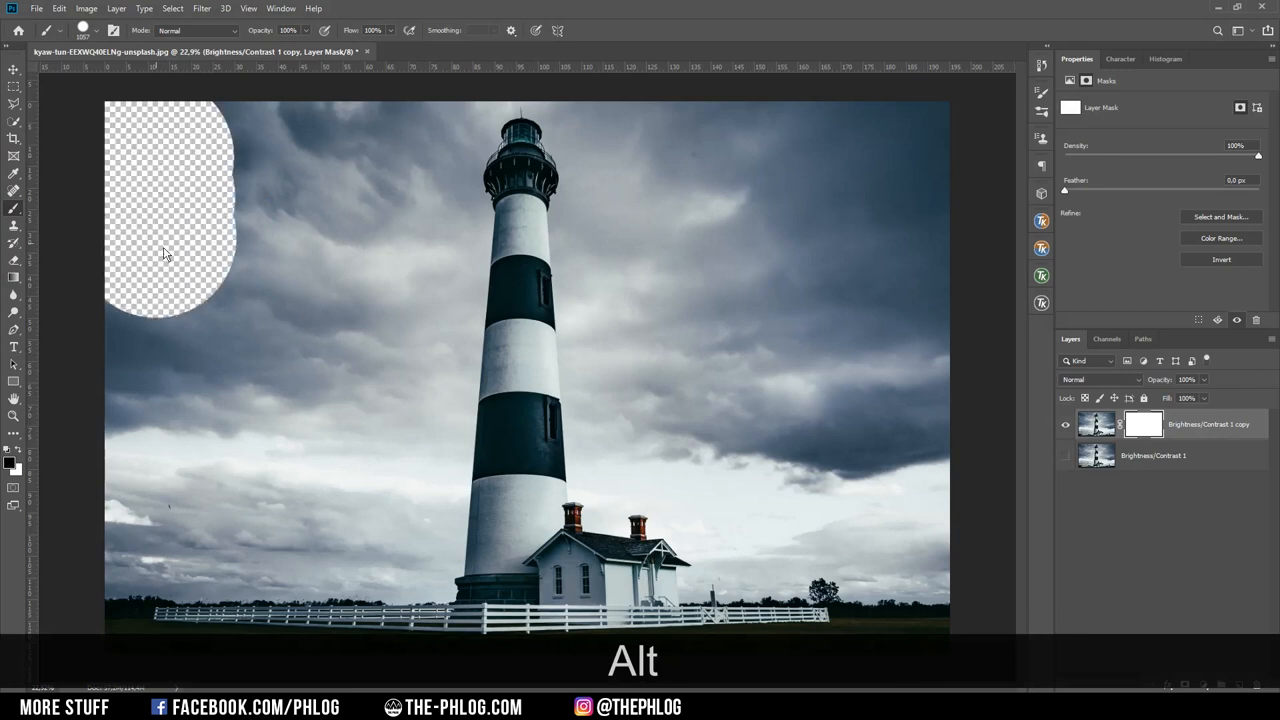
Step: Paint the mask black over the sky on the left, around the lighthouse and right side
{"action": "left_click_drag", "start_coordinate": [165, 253], "coordinate": [170, 443]}
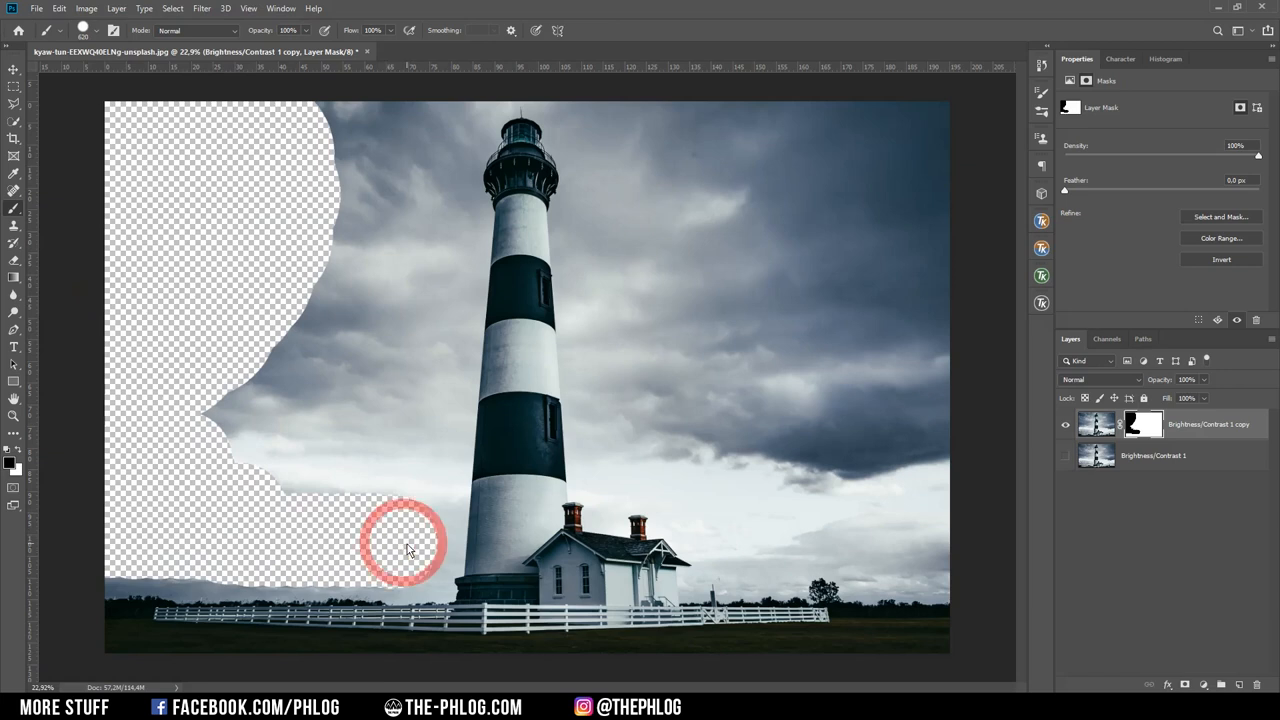
{"action": "left_click_drag", "start_coordinate": [405, 545], "coordinate": [470, 95]}
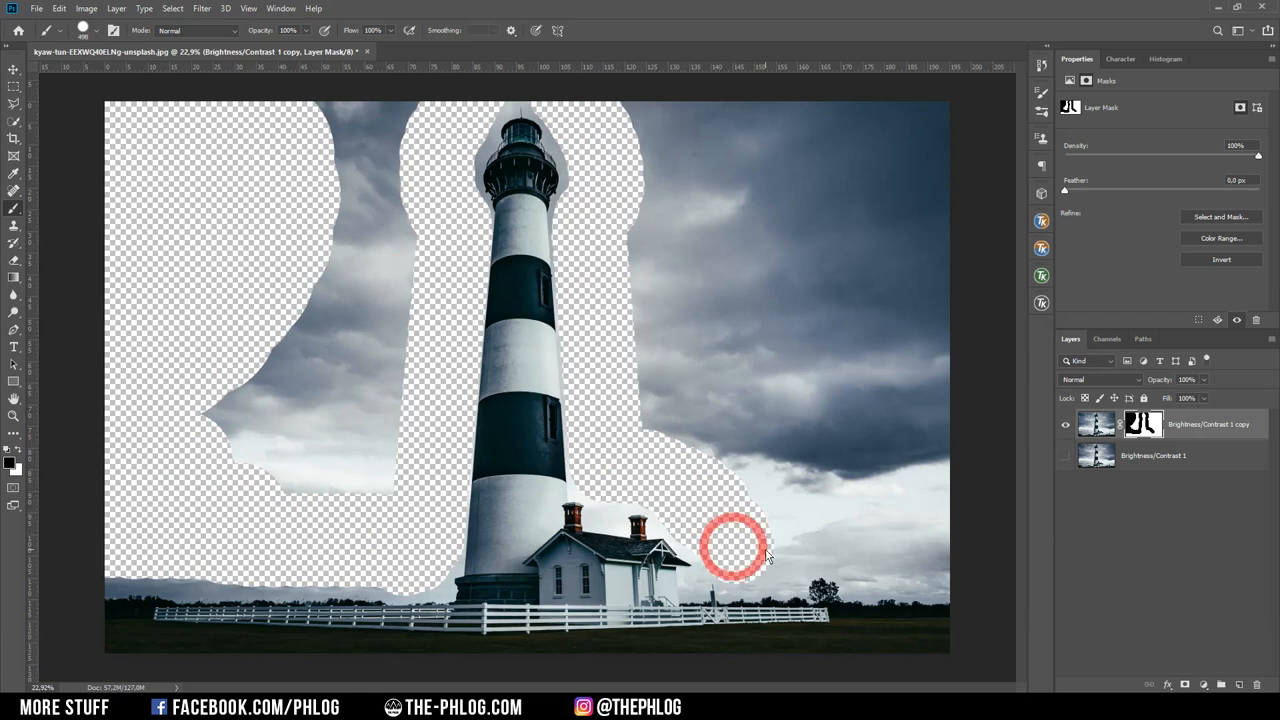
{"action": "left_click_drag", "start_coordinate": [735, 545], "coordinate": [850, 440]}
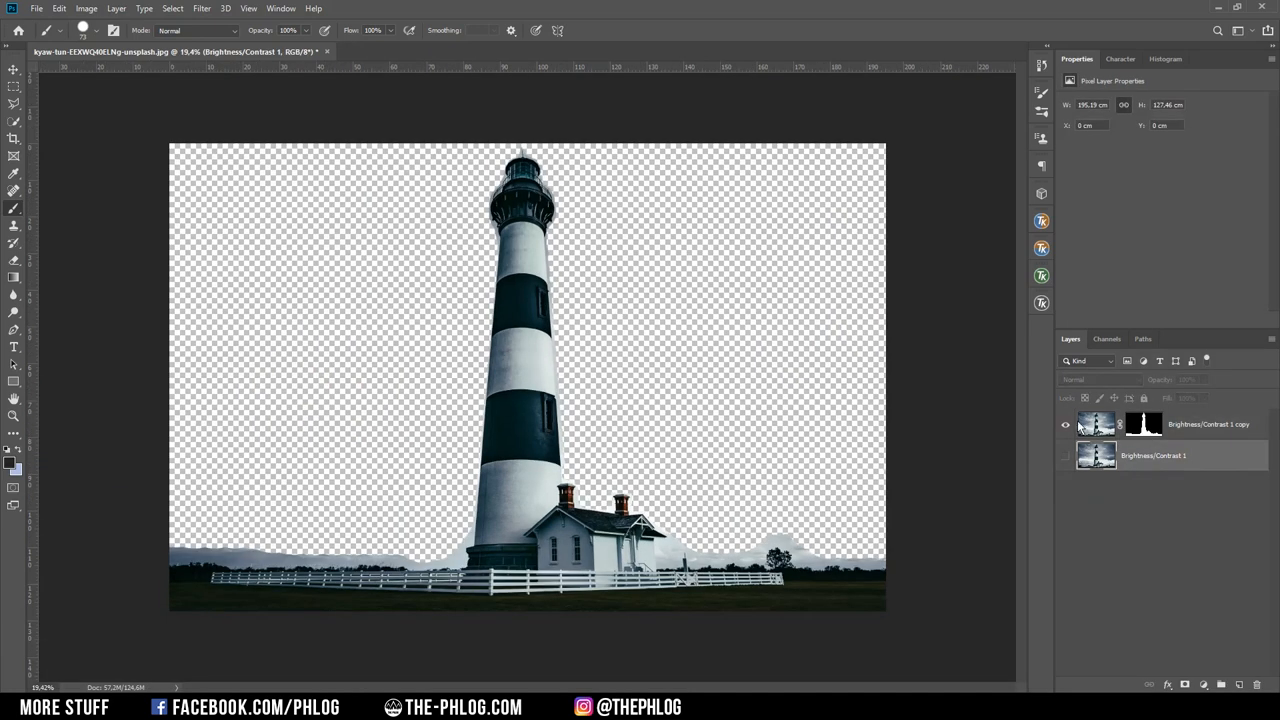
{"action": "mouse_move", "coordinate": [530, 315]}
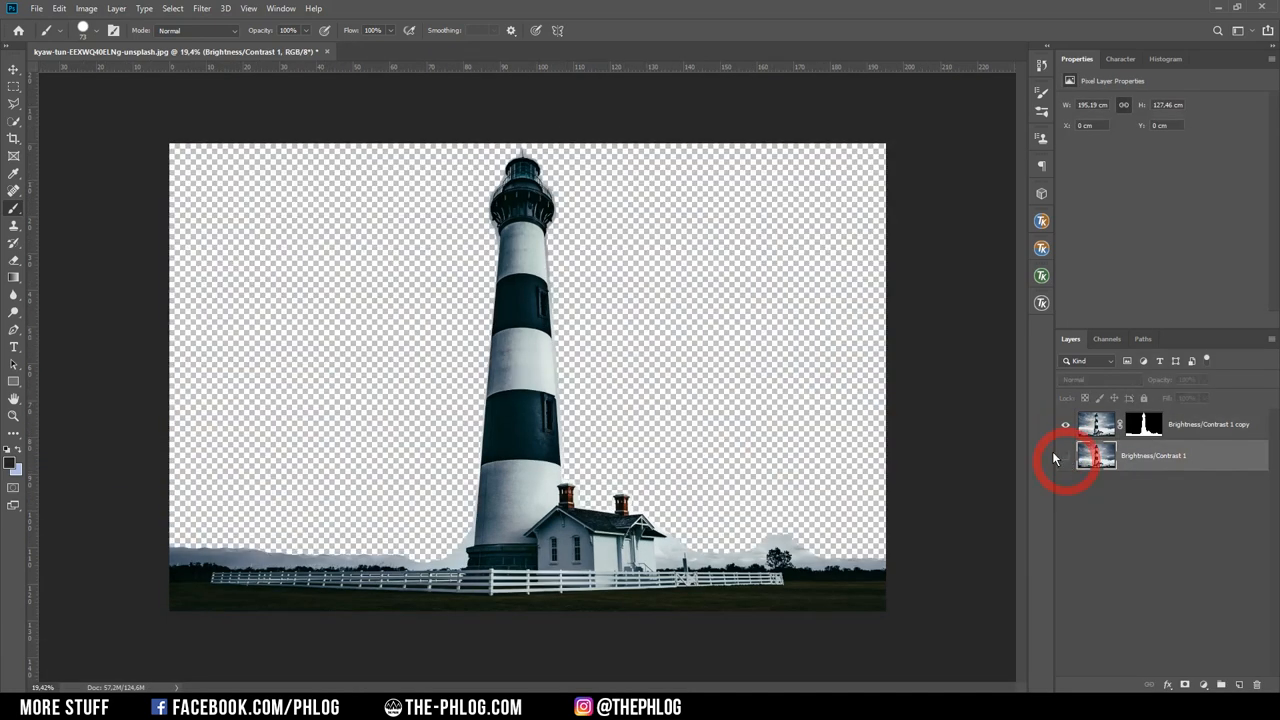
Step: Make the original photo layer visible again beneath the masked copy
{"action": "left_click", "coordinate": [1065, 455]}
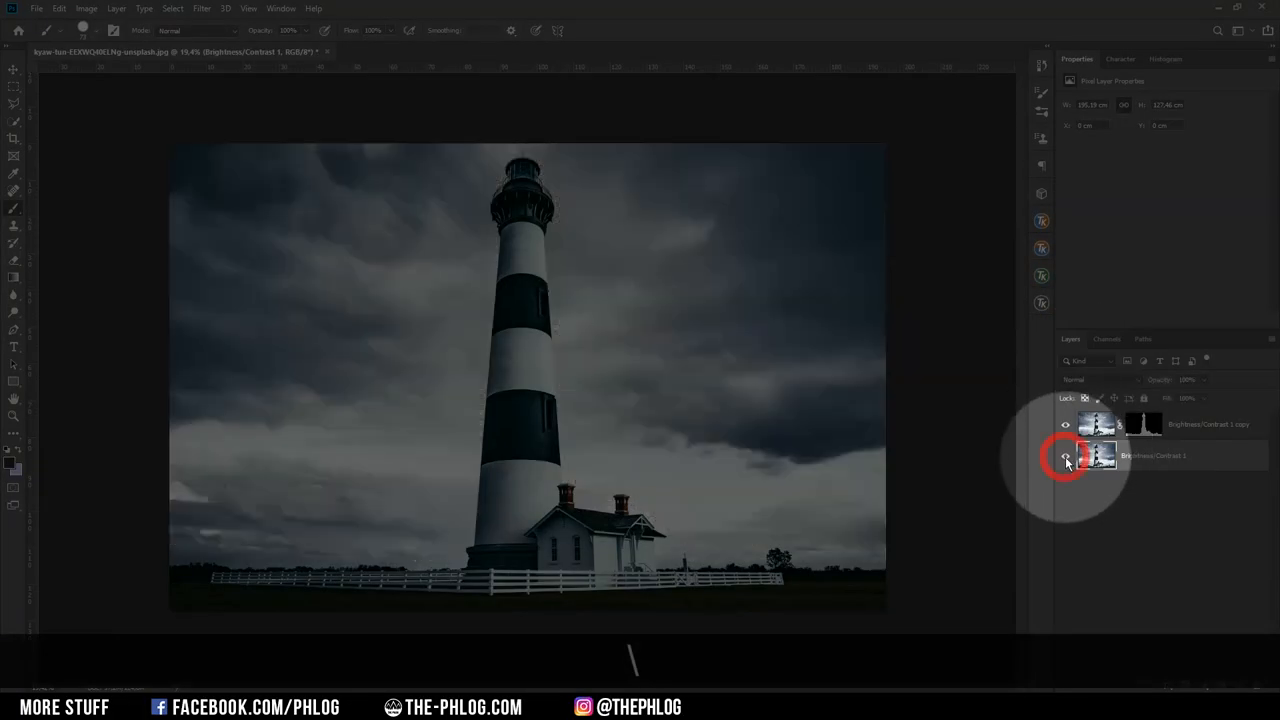
{"action": "left_click", "coordinate": [1065, 456]}
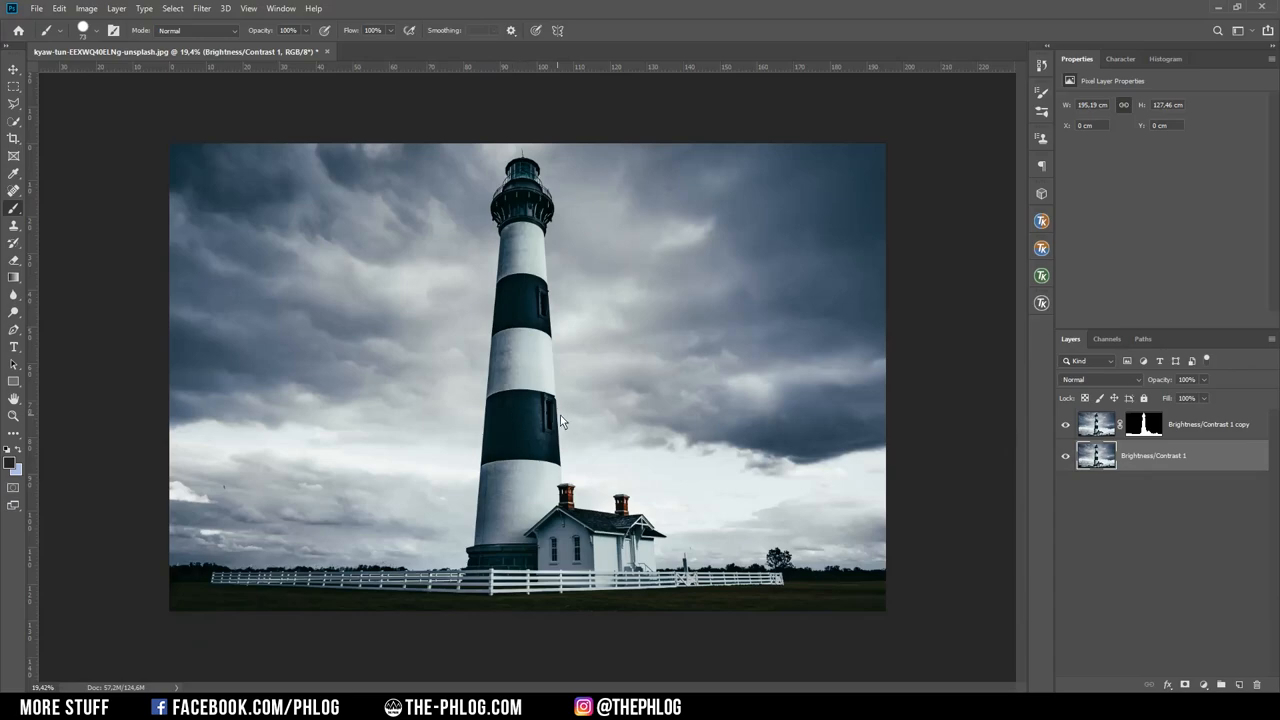
{"action": "left_click", "coordinate": [201, 8]}
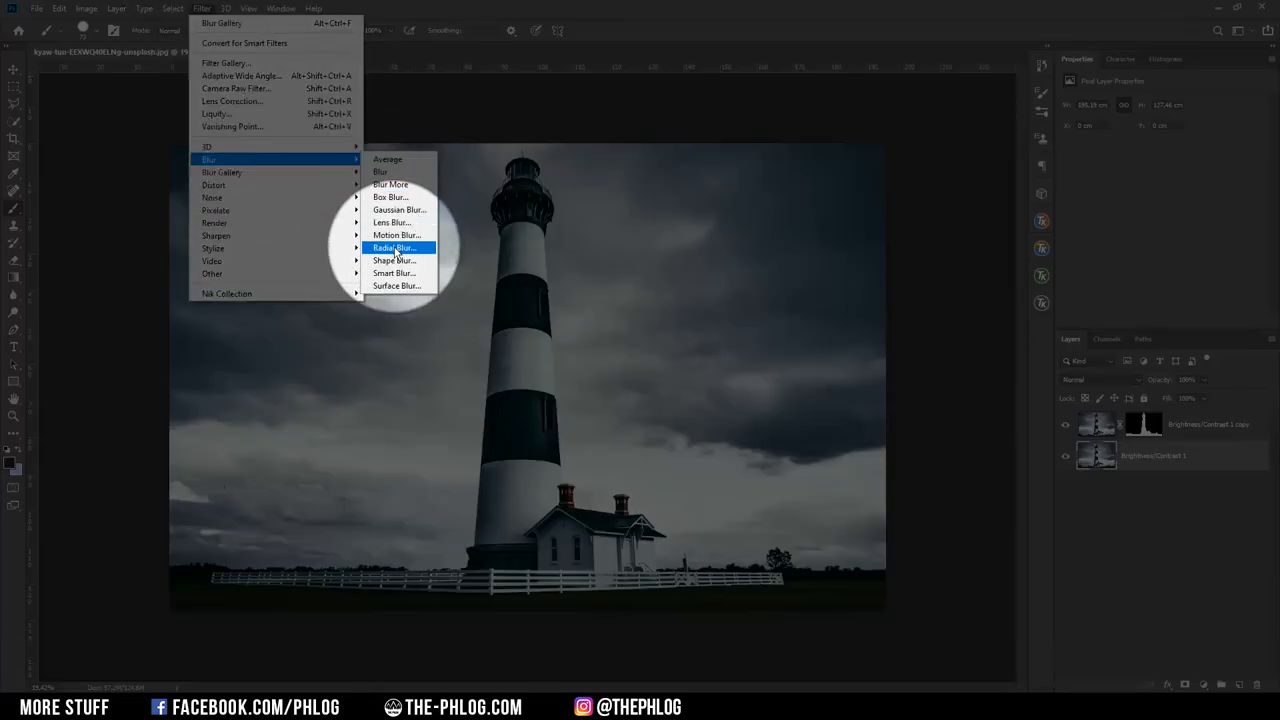
Step: Apply a Radial Blur with Zoom method and Best quality, then show the masked lighthouse layer
{"action": "left_click", "coordinate": [394, 247]}
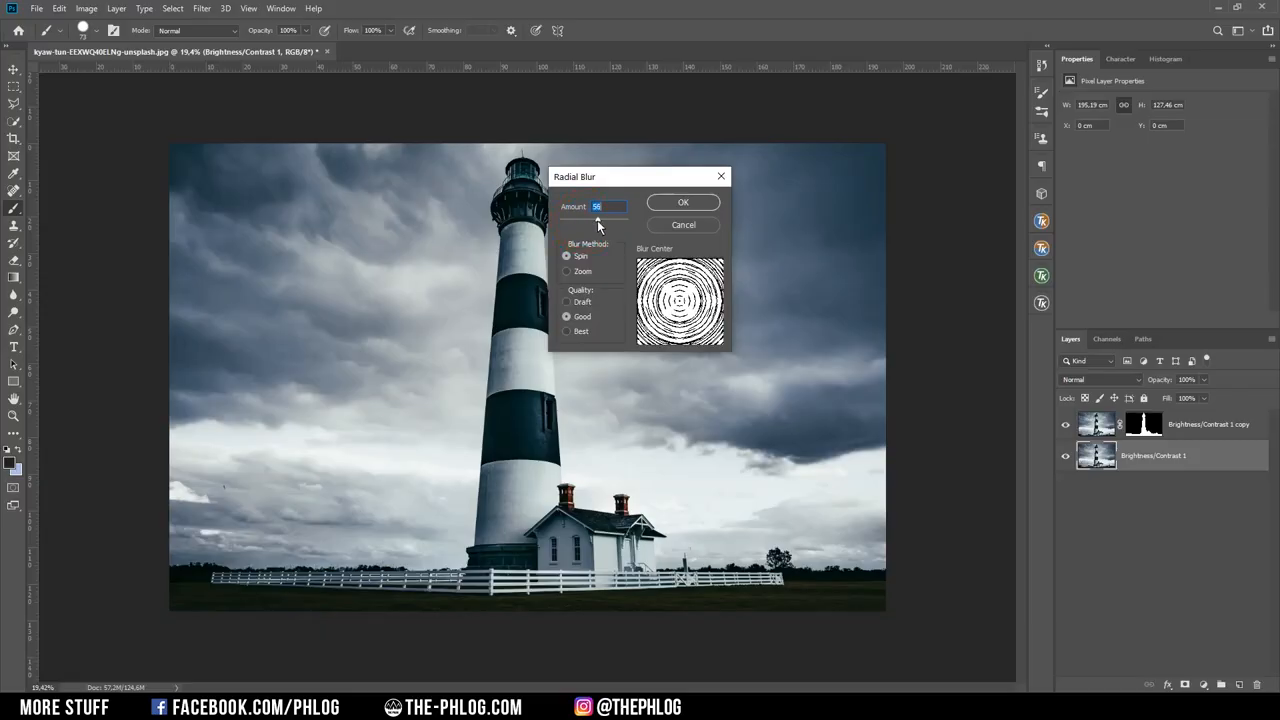
{"action": "left_click", "coordinate": [567, 271]}
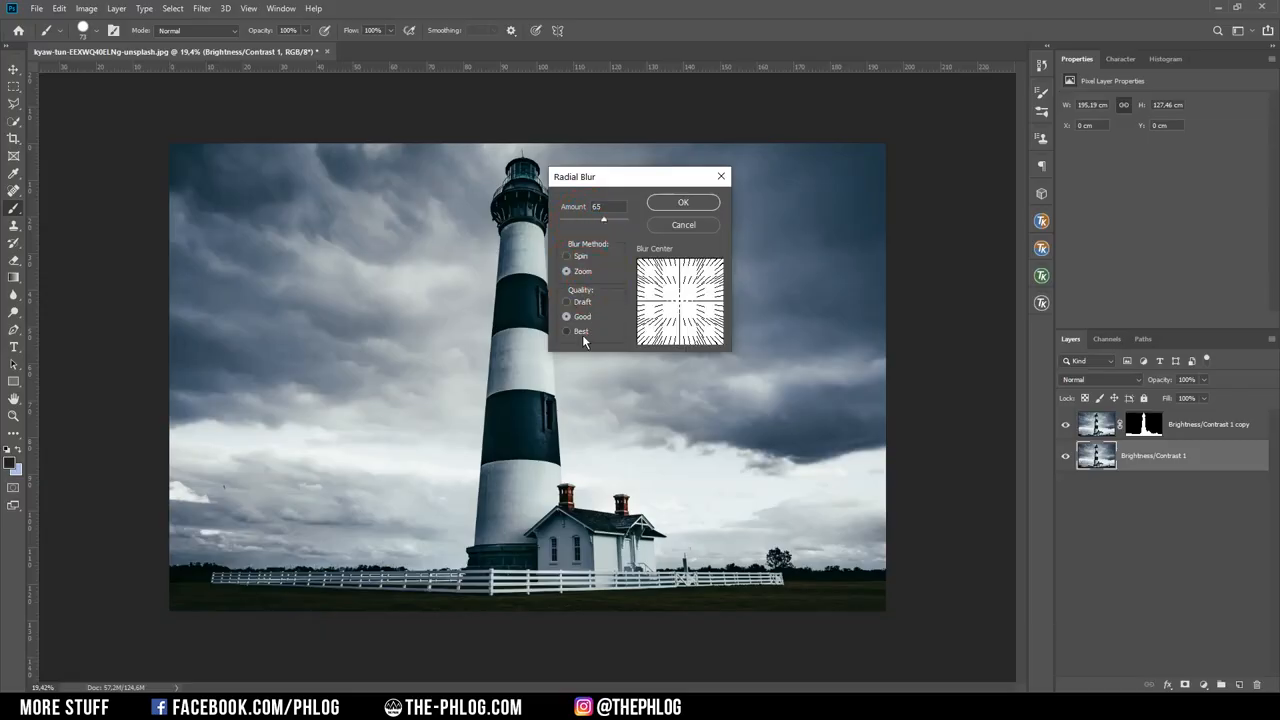
{"action": "left_click", "coordinate": [683, 202]}
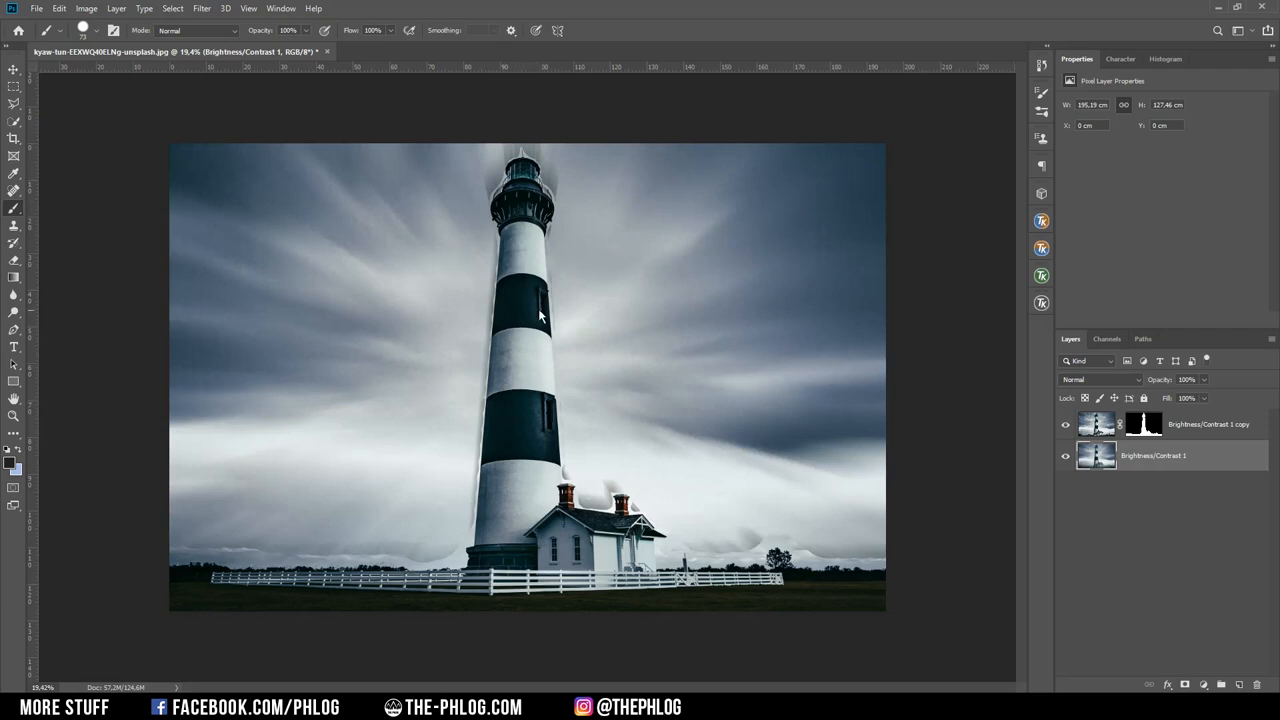
{"action": "mouse_move", "coordinate": [906, 425]}
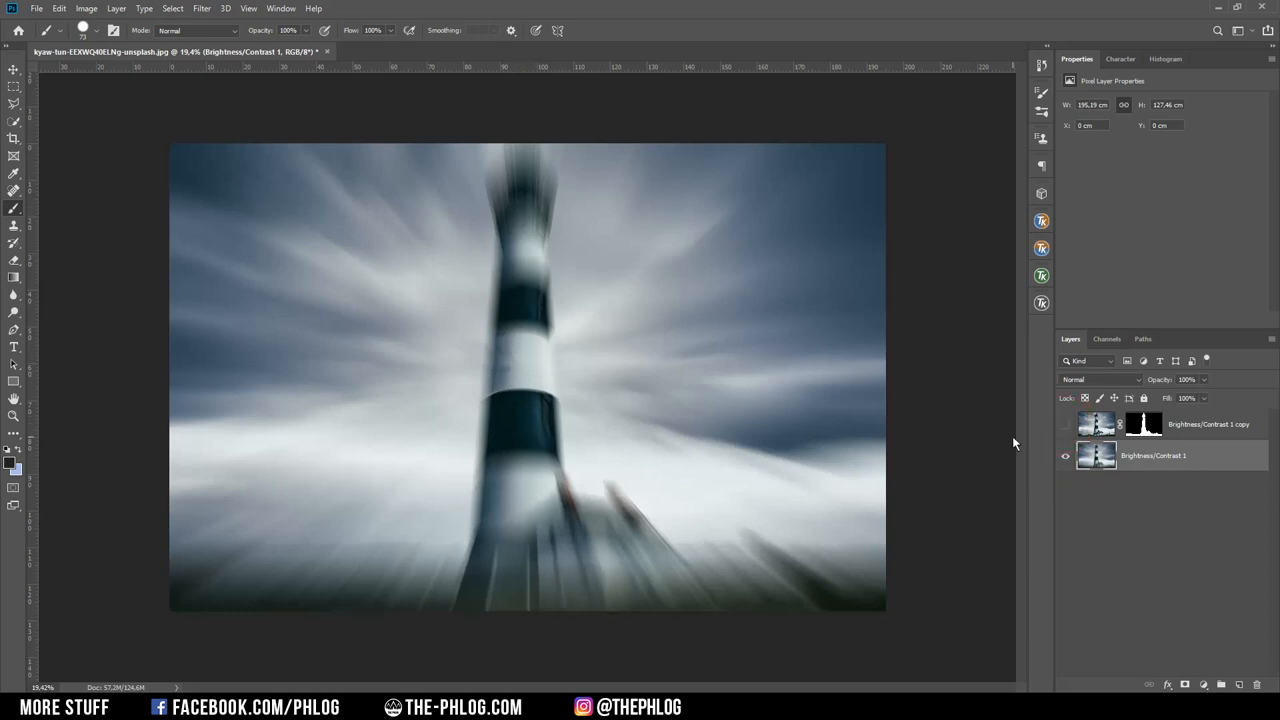
{"action": "left_click", "coordinate": [1065, 424]}
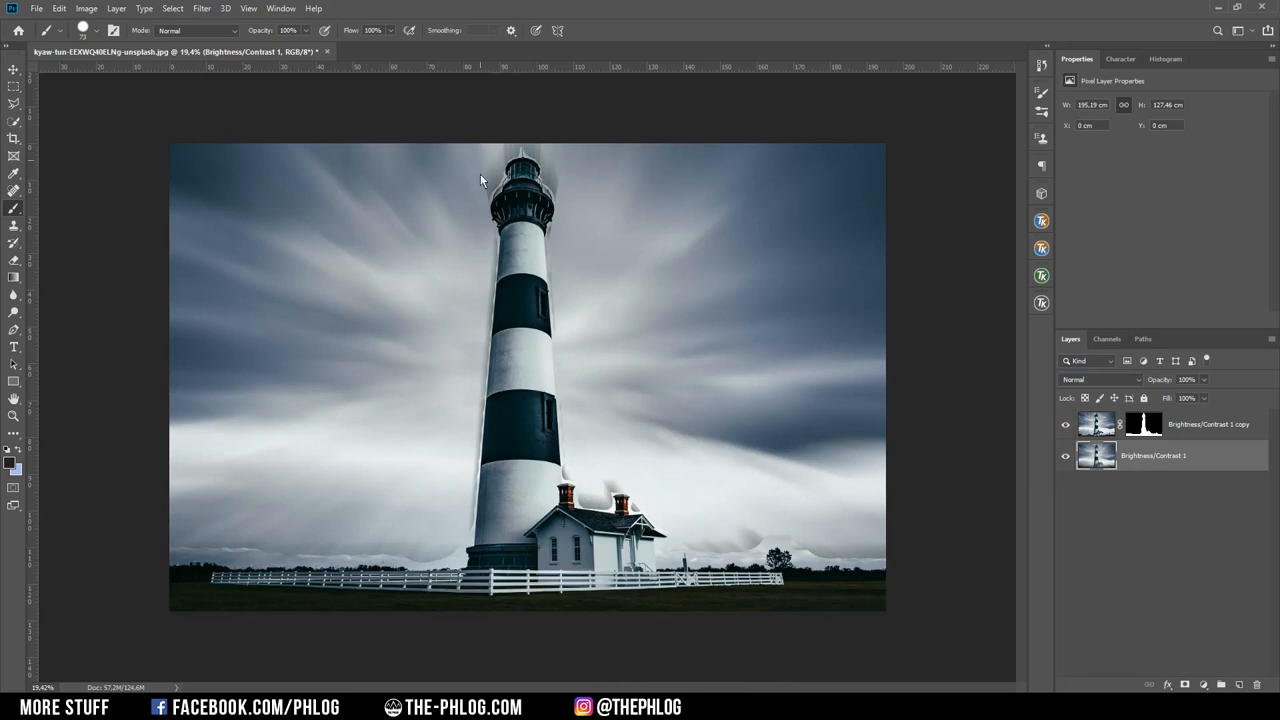
{"action": "mouse_move", "coordinate": [460, 147]}
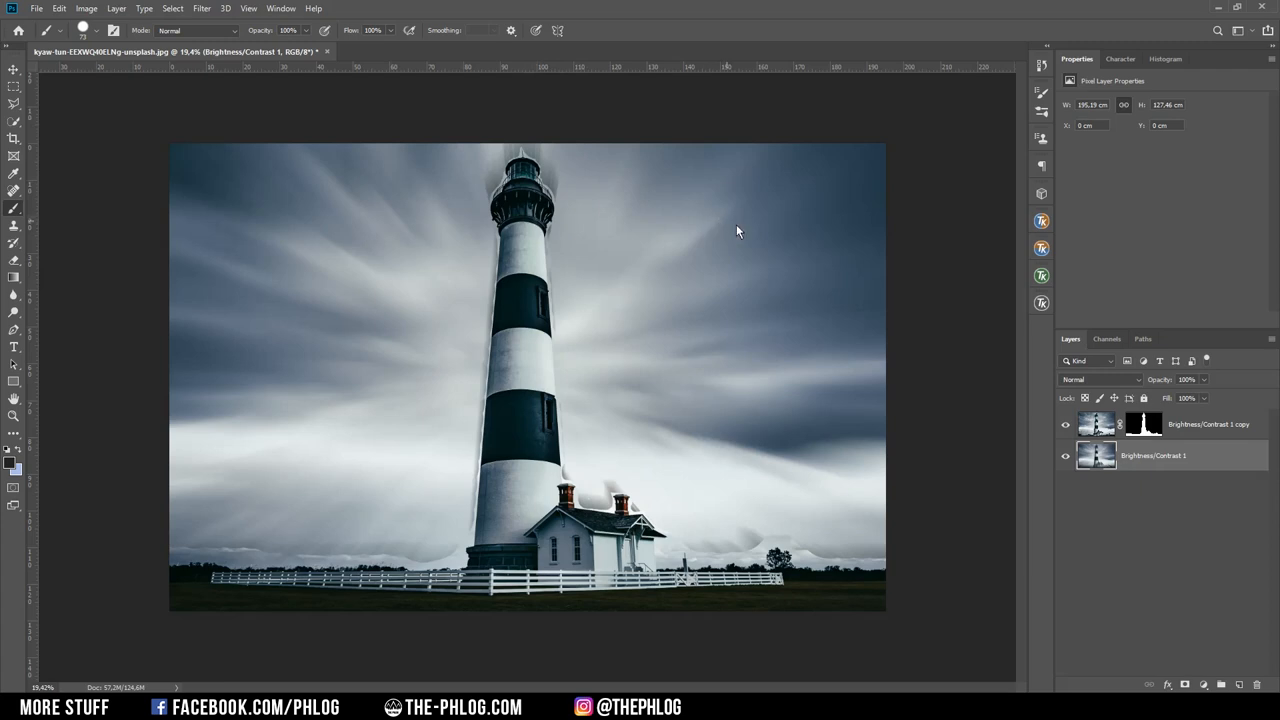
{"action": "mouse_move", "coordinate": [762, 199]}
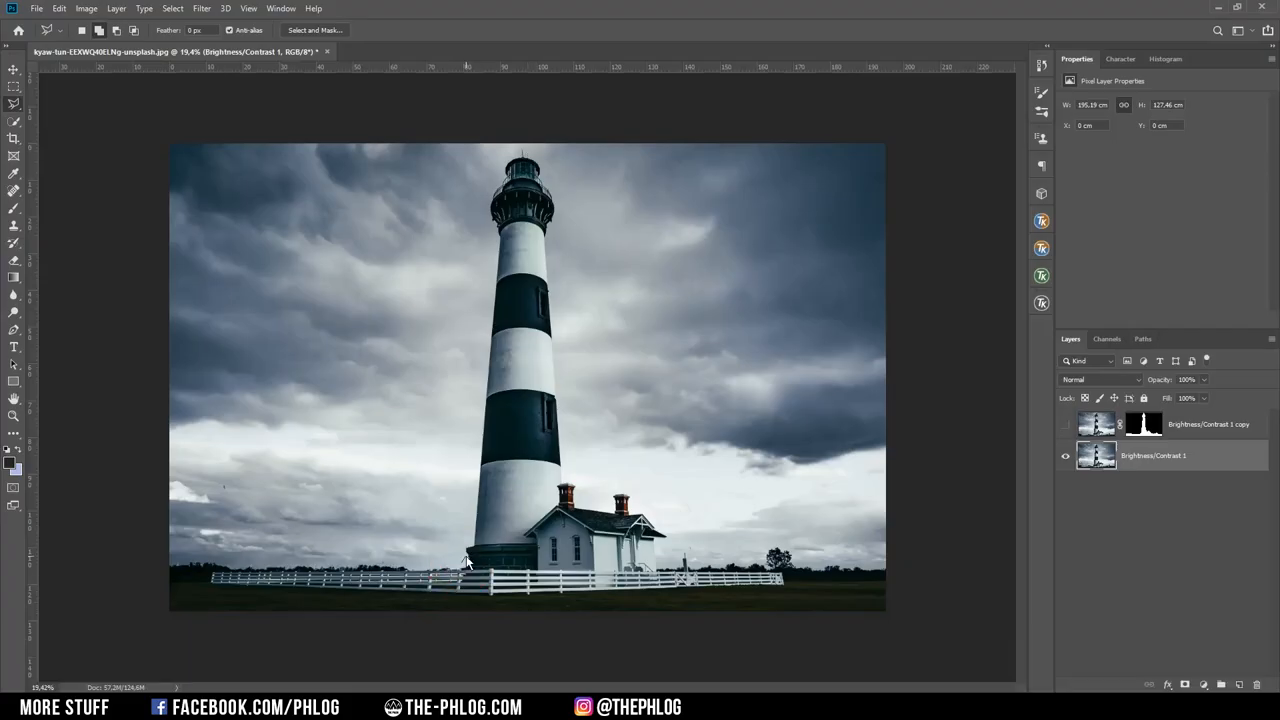
{"action": "mouse_move", "coordinate": [470, 550]}
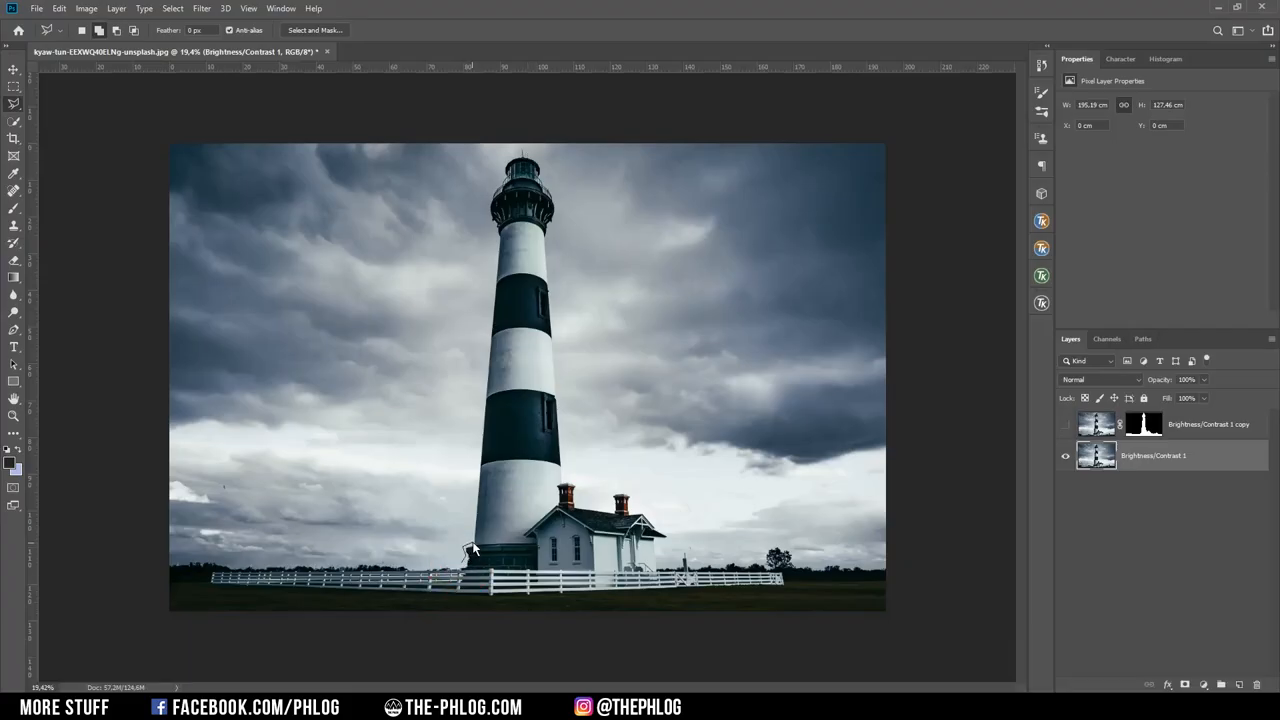
Step: Start tracing a polygonal lasso outline at the lighthouse base
{"action": "left_click", "coordinate": [498, 238]}
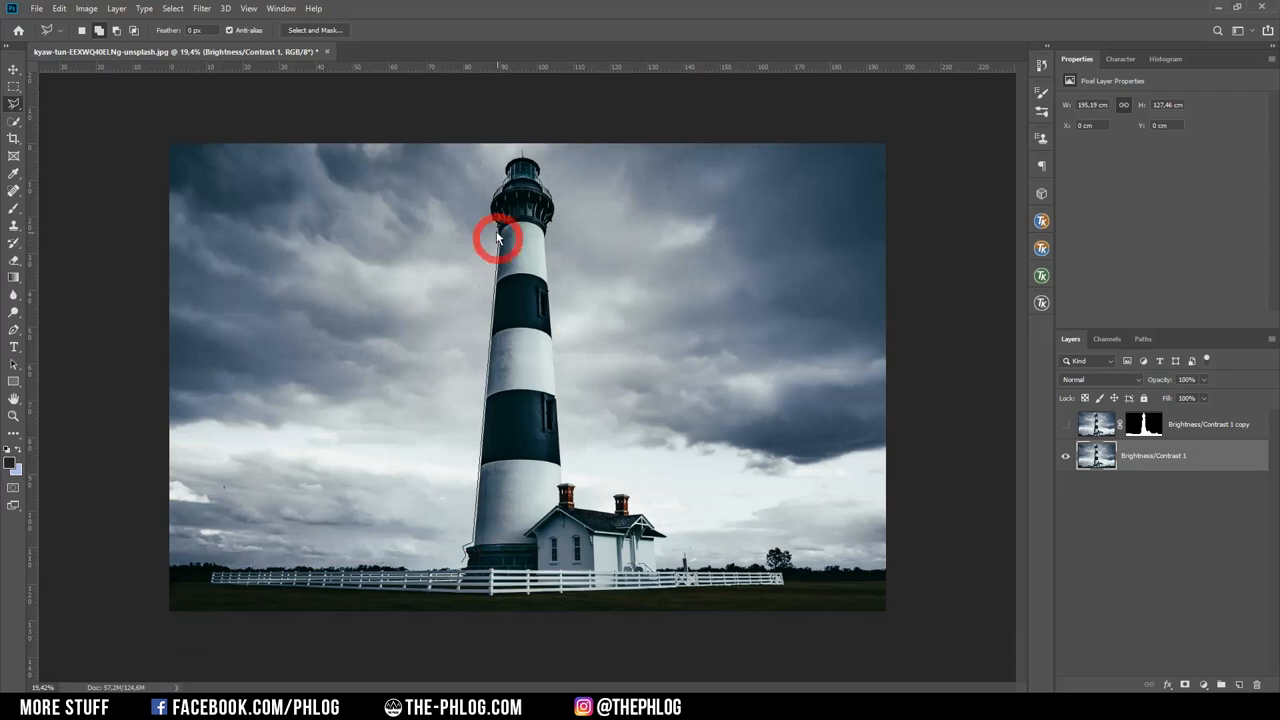
{"action": "mouse_move", "coordinate": [545, 177]}
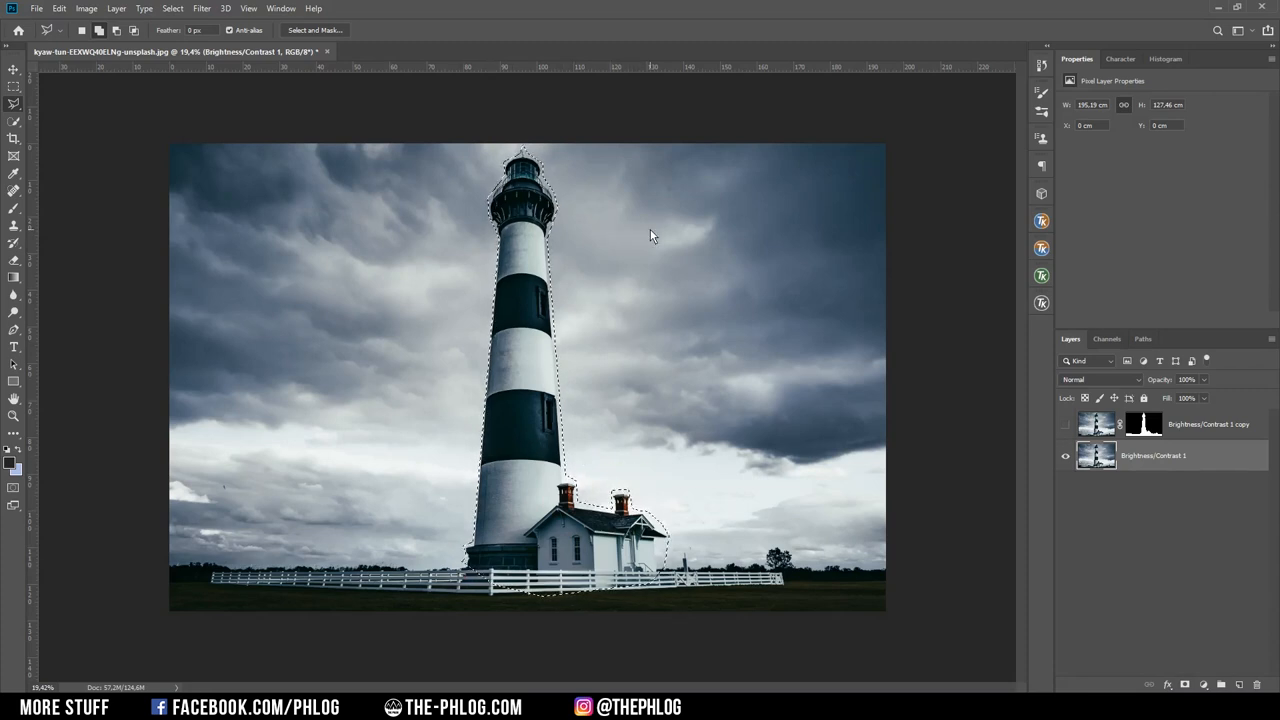
Step: Content-Aware fill the lighthouse selection on the lower photo layer
{"action": "key", "text": "shift+f5"}
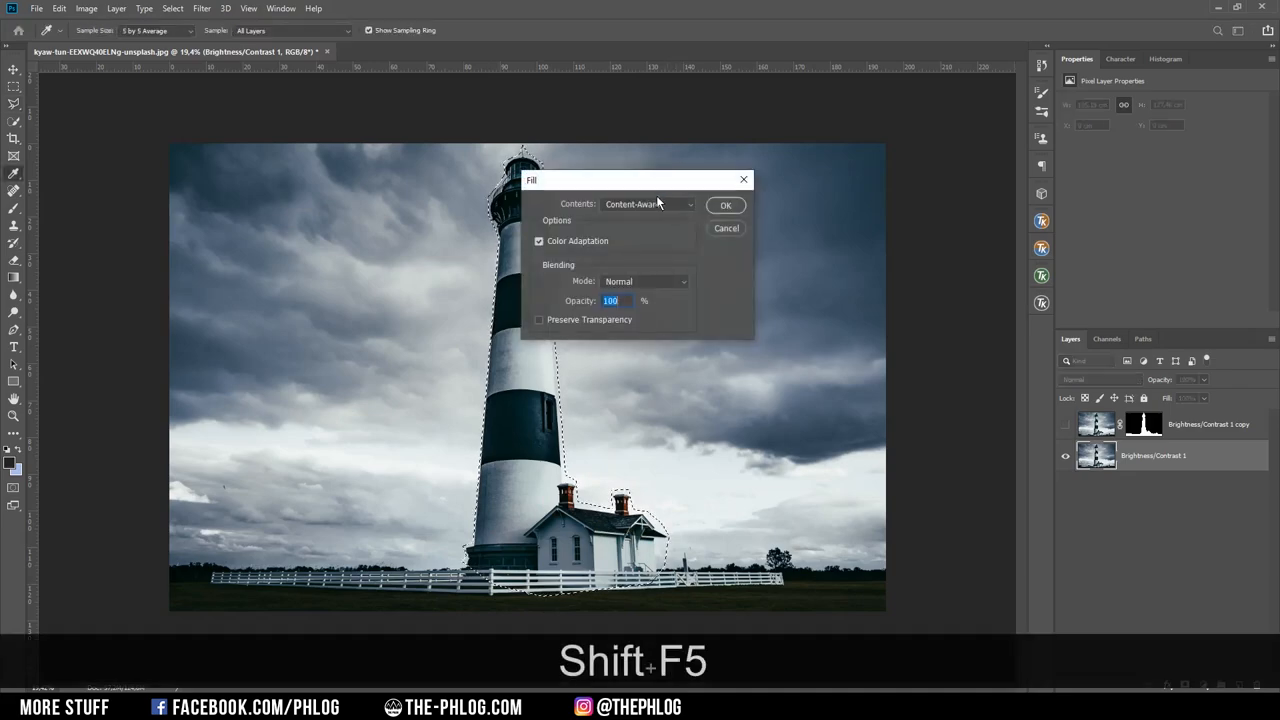
{"action": "left_click", "coordinate": [648, 204]}
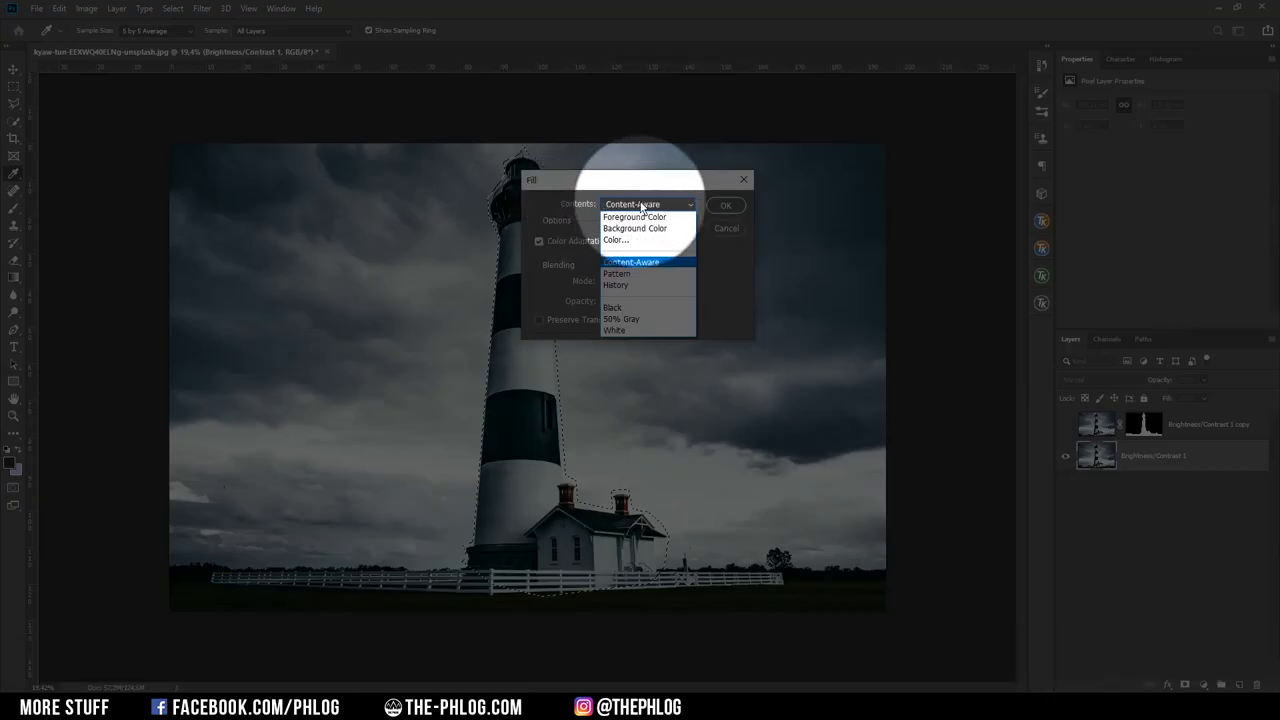
{"action": "left_click", "coordinate": [631, 261]}
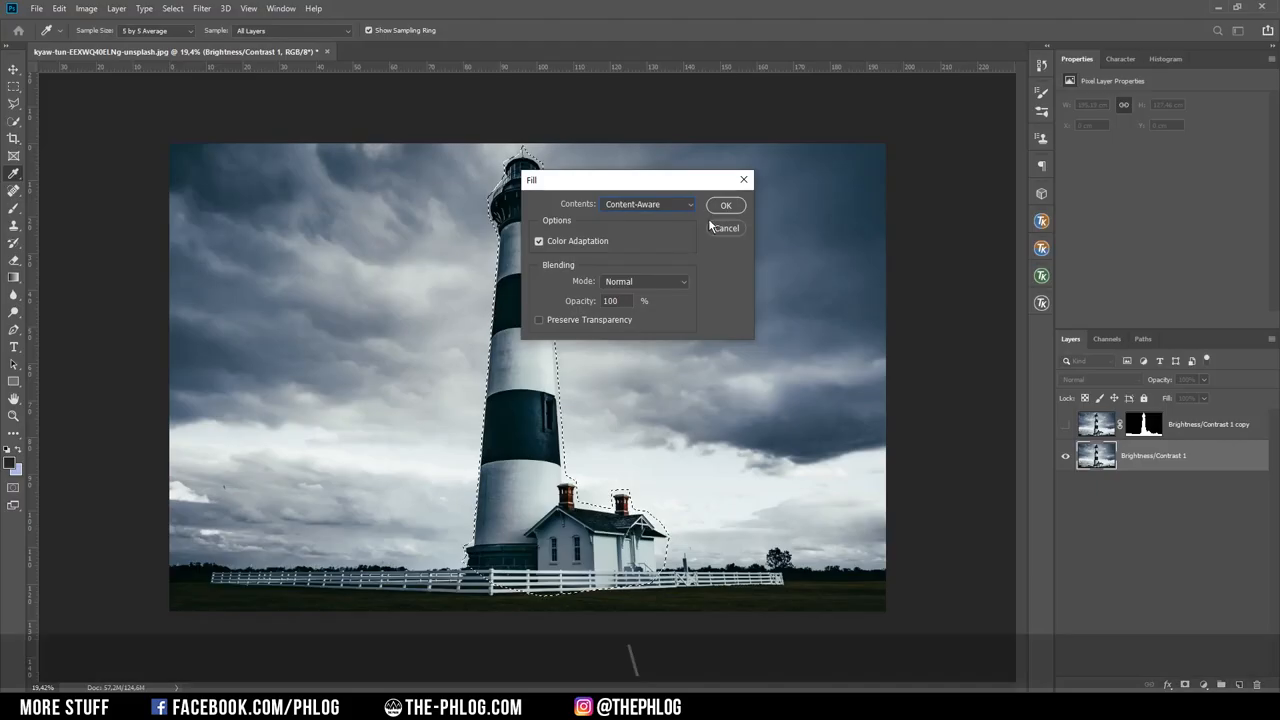
{"action": "left_click", "coordinate": [725, 205]}
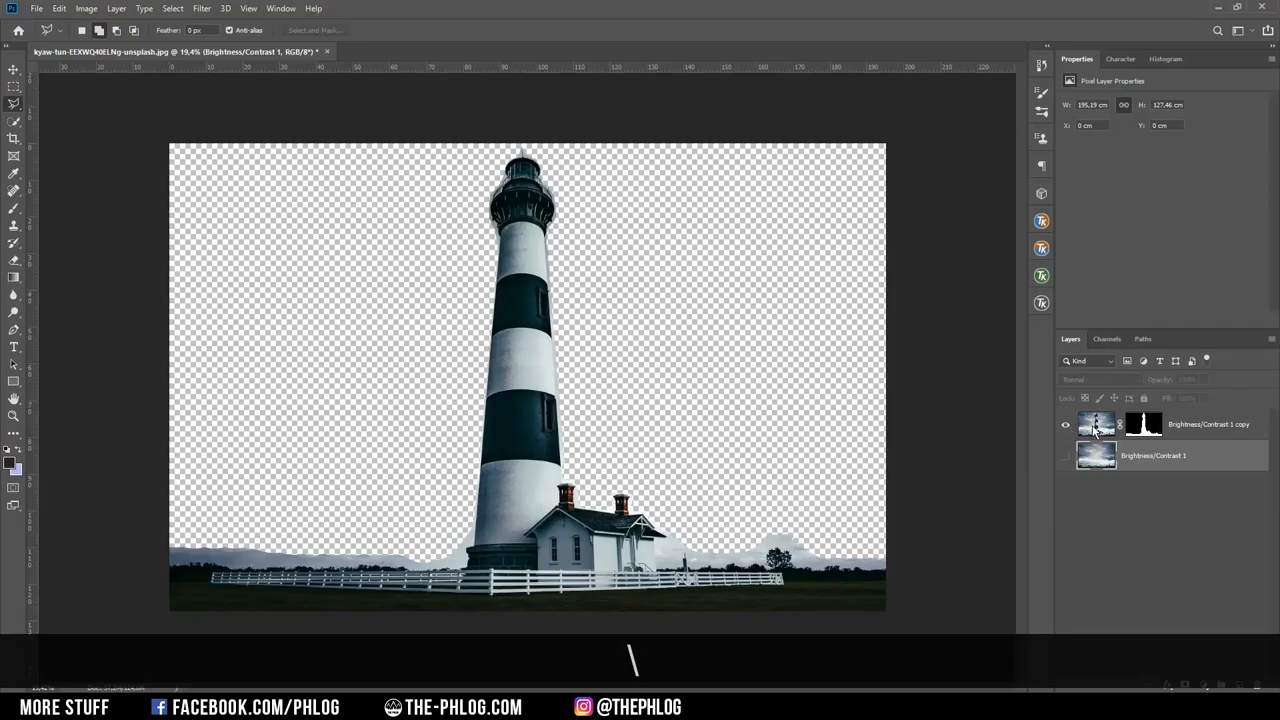
Step: Hide and re-show the lighthouse layer to check the filled background
{"action": "left_click", "coordinate": [1065, 424]}
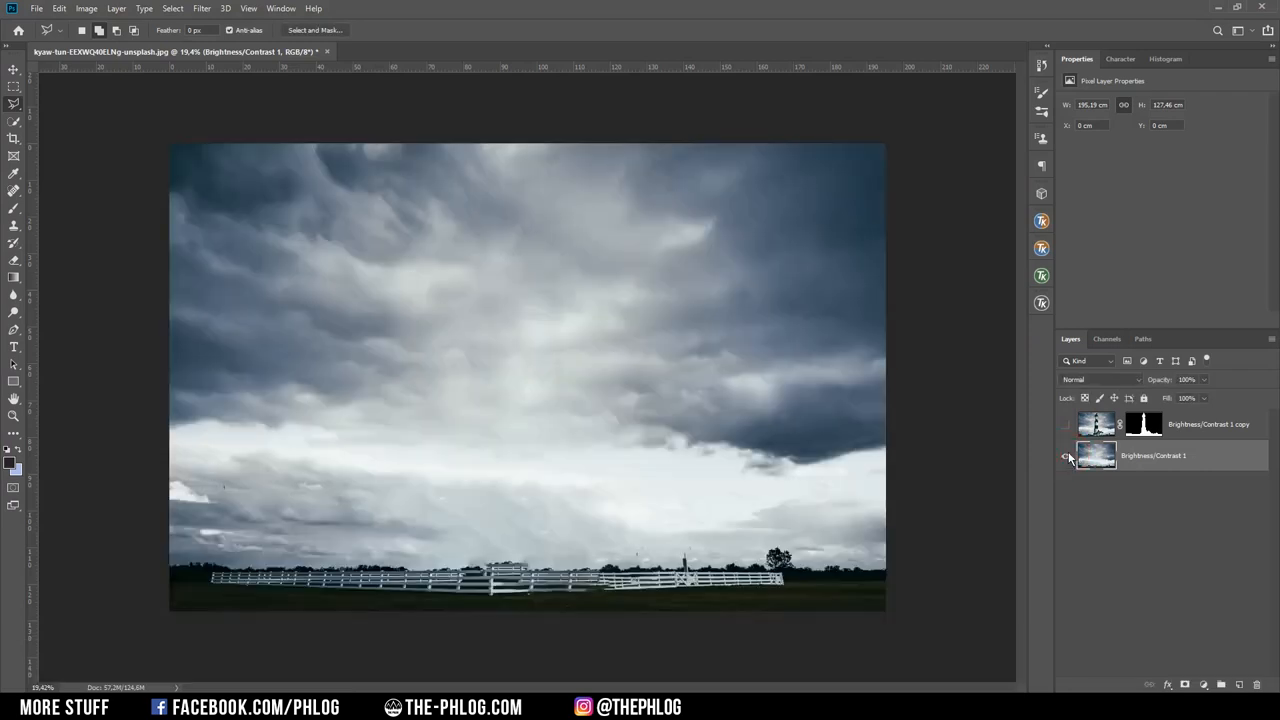
{"action": "left_click", "coordinate": [1066, 424]}
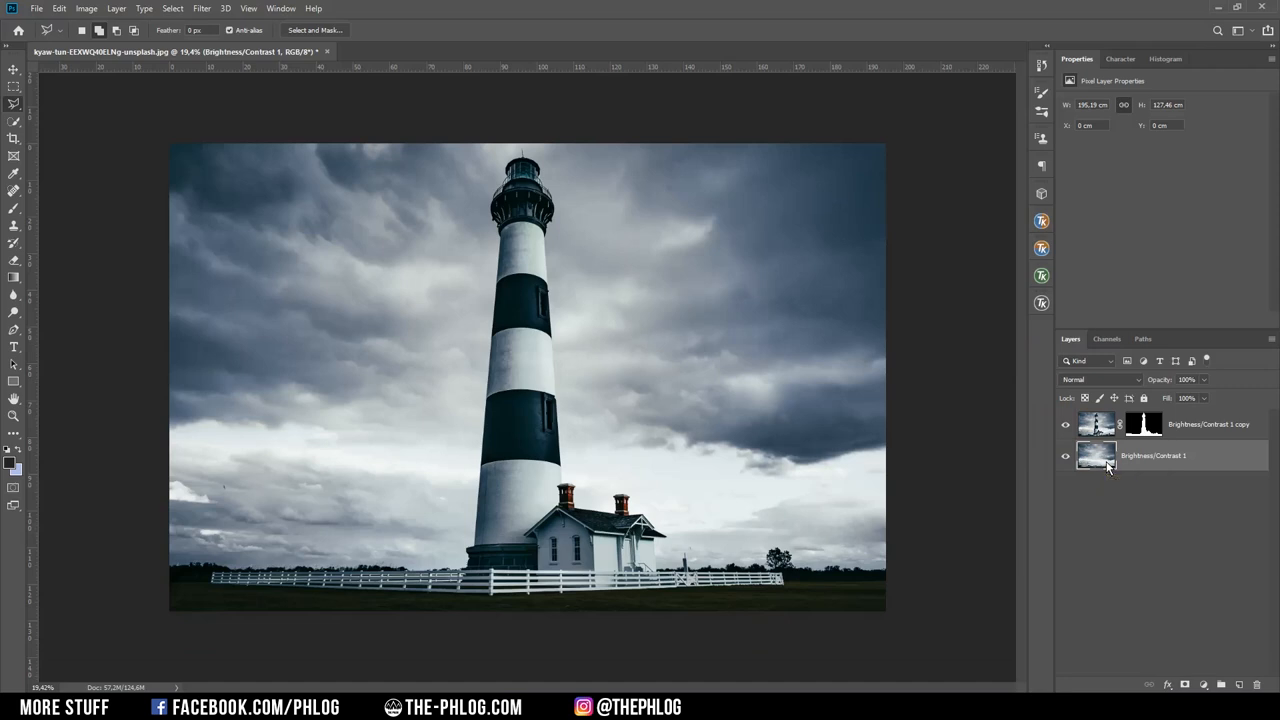
{"action": "mouse_move", "coordinate": [1120, 470]}
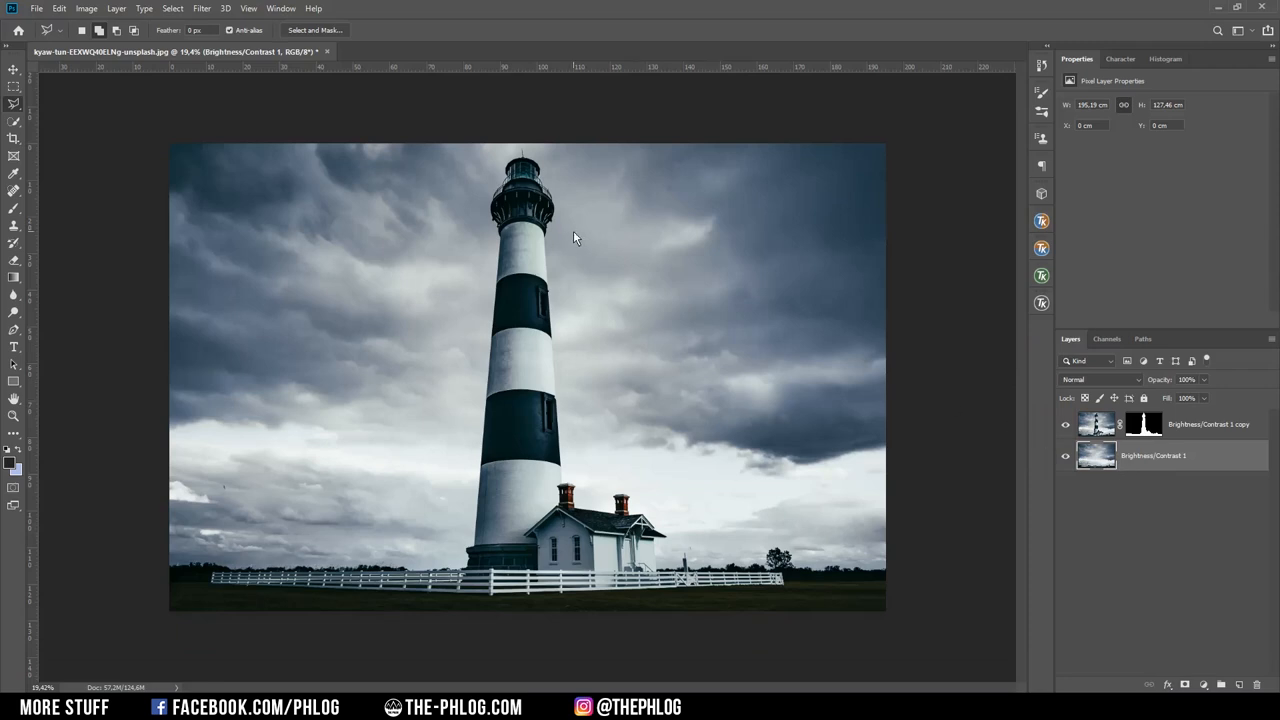
{"action": "mouse_move", "coordinate": [350, 301]}
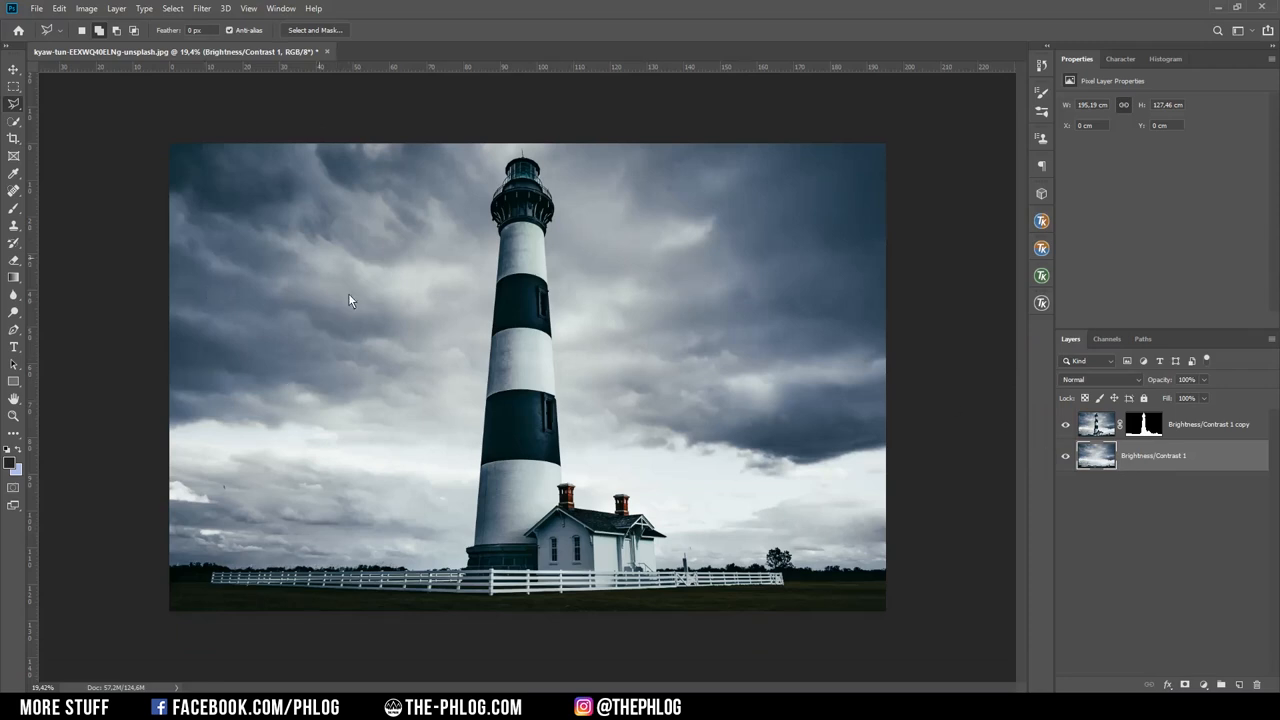
{"action": "mouse_move", "coordinate": [825, 224]}
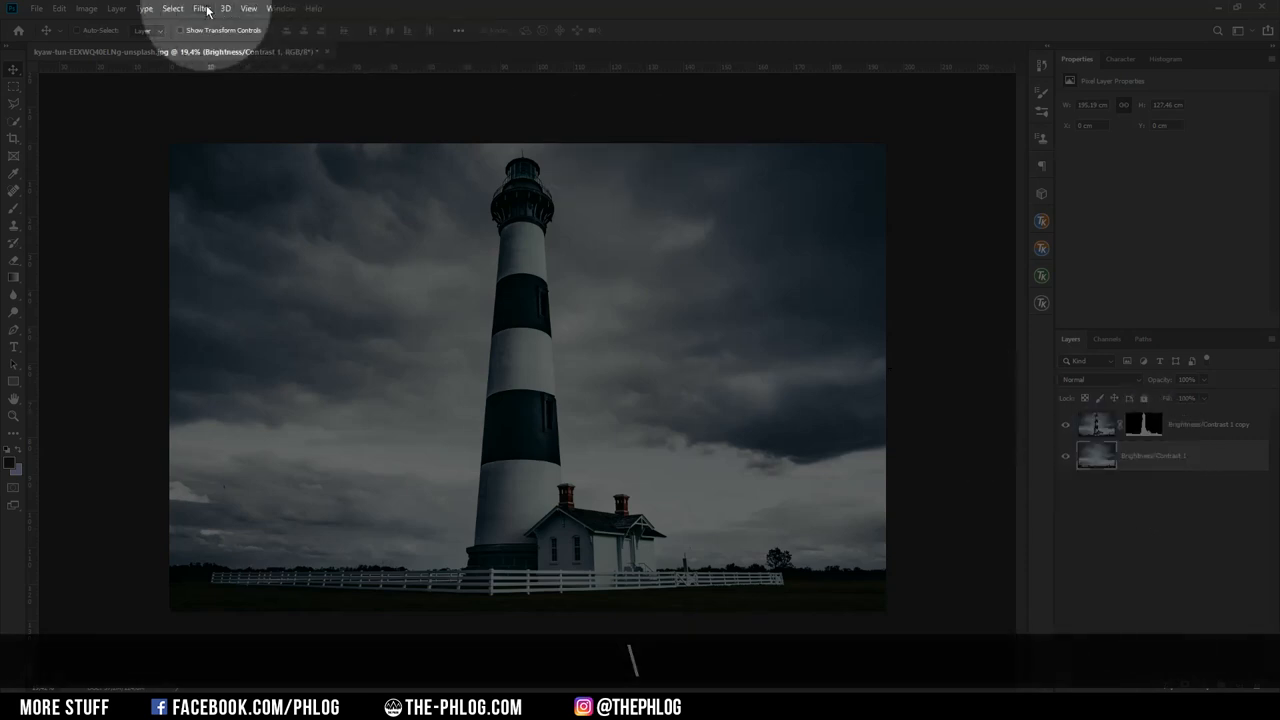
Step: Open Filter > Blur Gallery > Path Blur on the cloud layer
{"action": "left_click", "coordinate": [201, 8]}
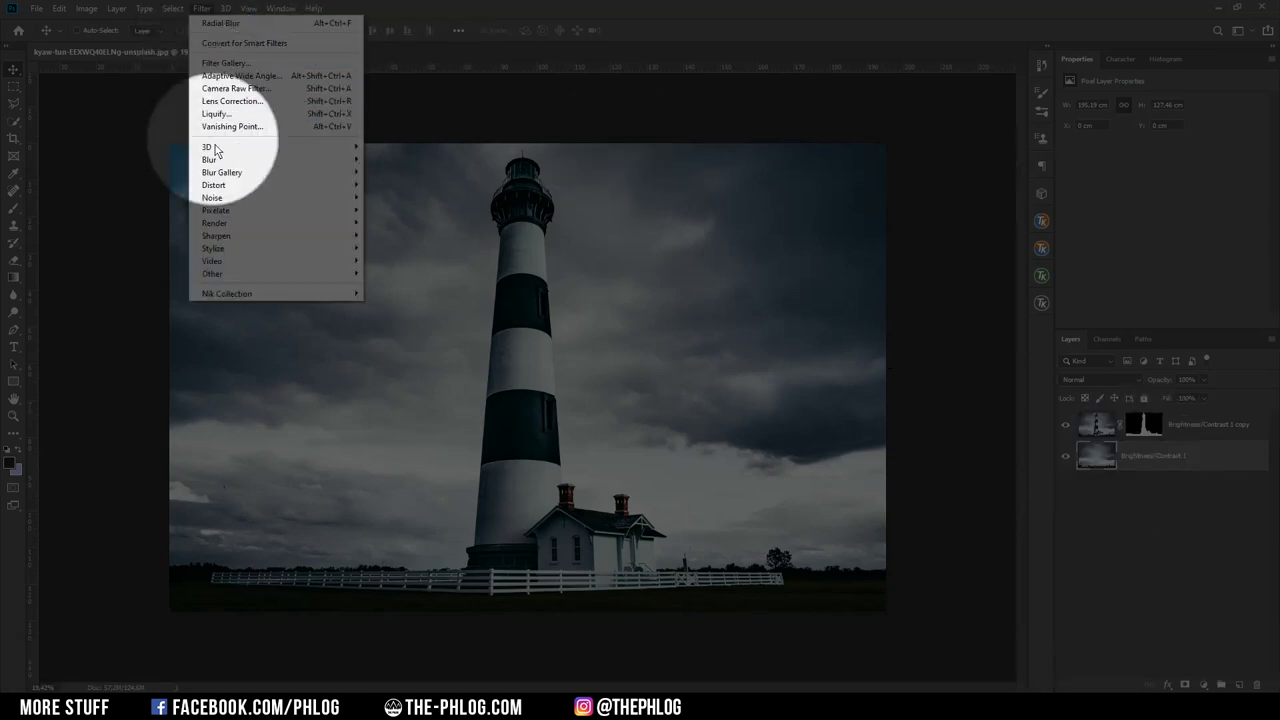
{"action": "mouse_move", "coordinate": [221, 172]}
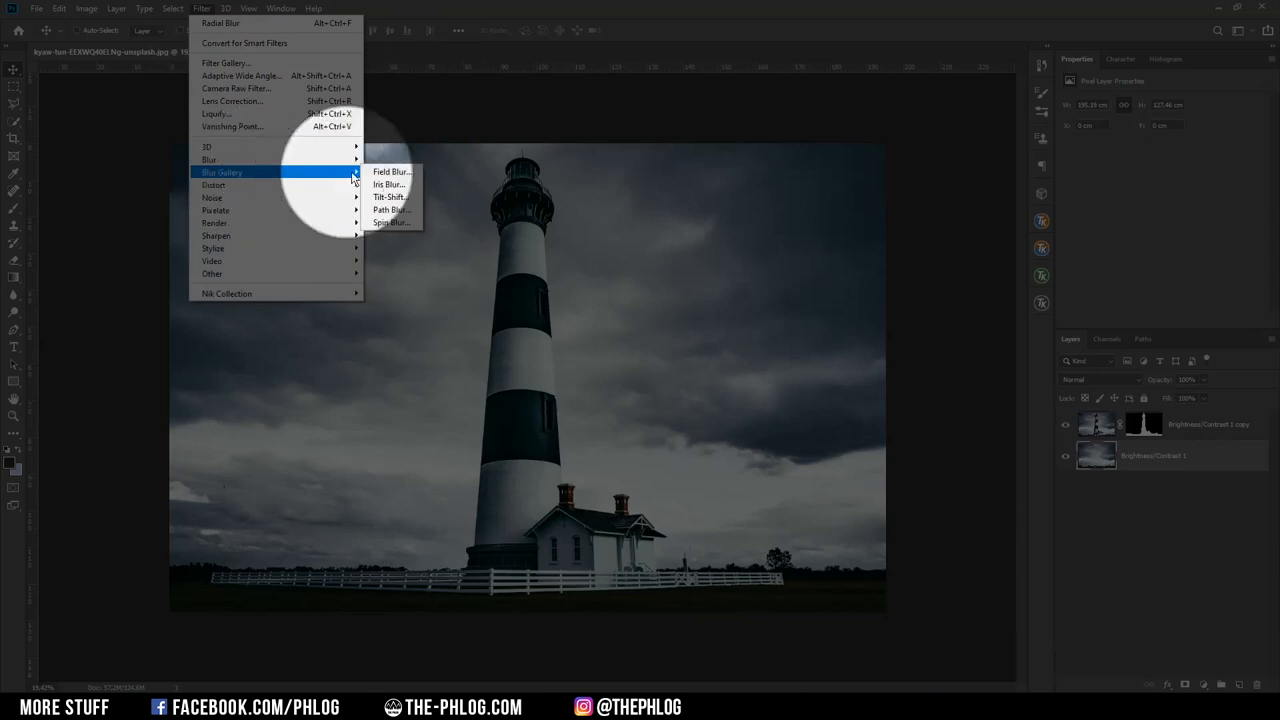
{"action": "mouse_move", "coordinate": [392, 210]}
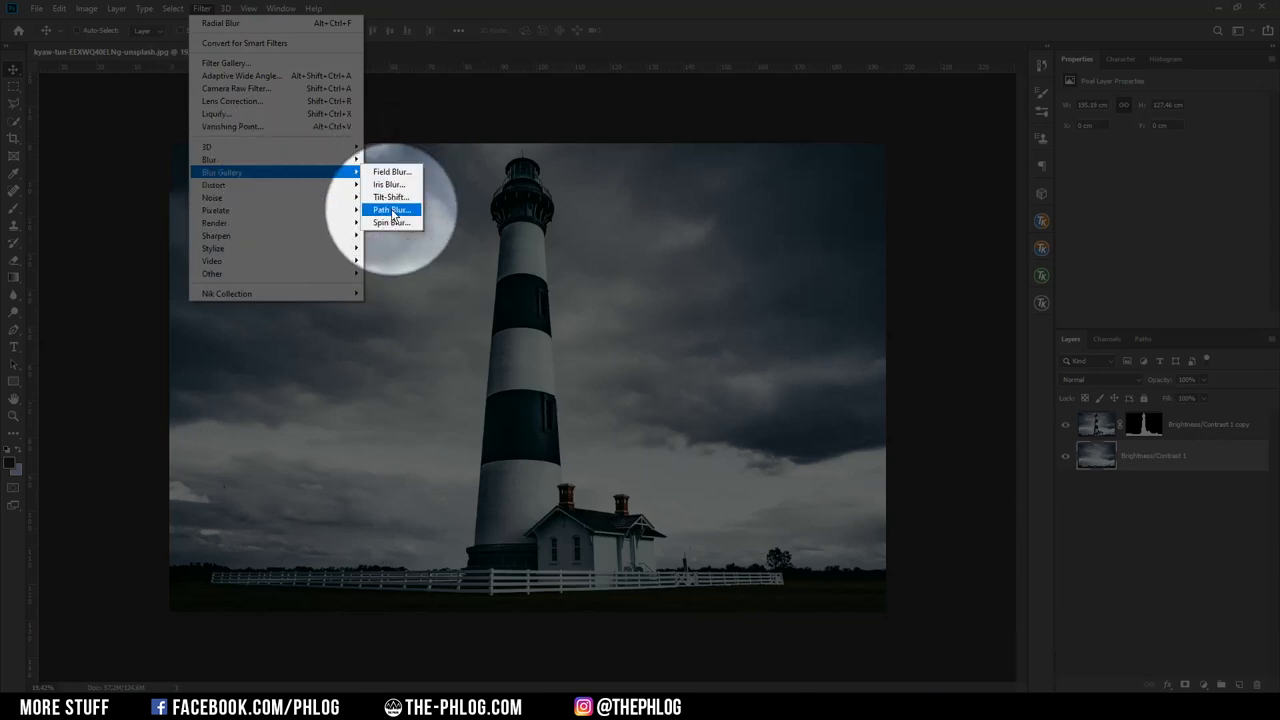
{"action": "left_click", "coordinate": [392, 210]}
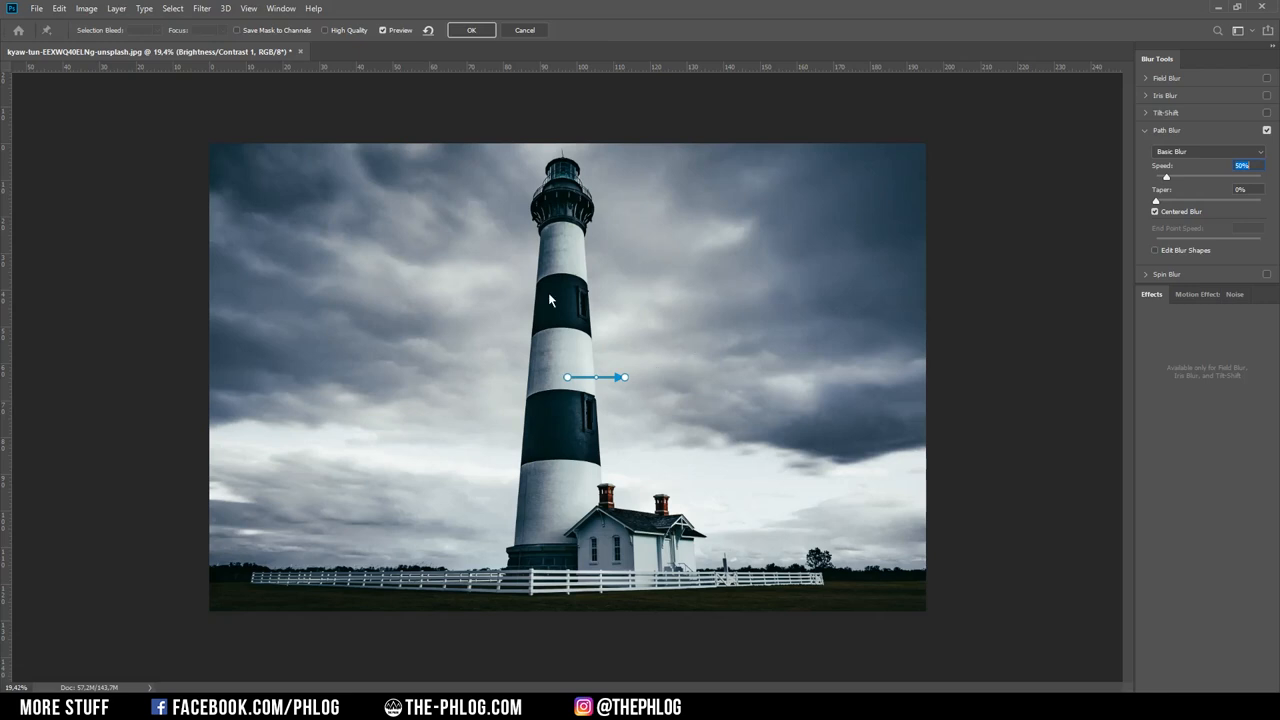
{"action": "mouse_move", "coordinate": [573, 383]}
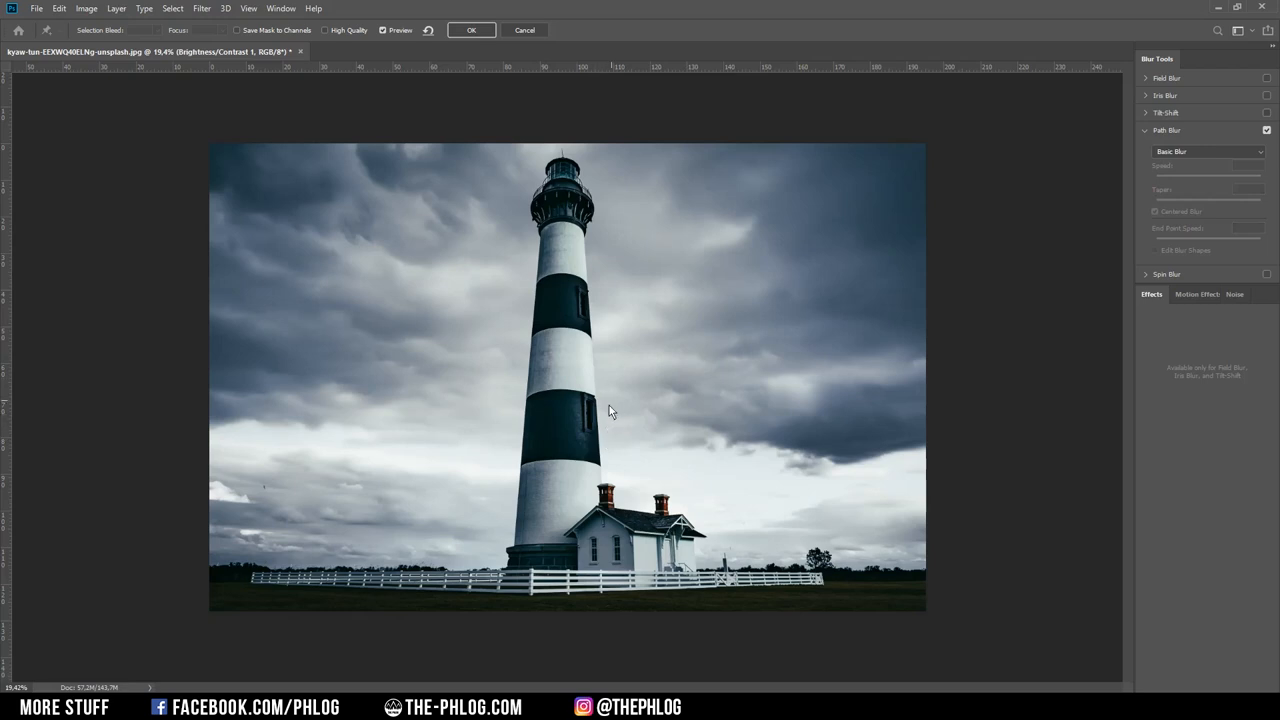
Step: Draw a blur path from the lighthouse toward the upper-right clouds
{"action": "left_click_drag", "start_coordinate": [597, 415], "coordinate": [754, 358]}
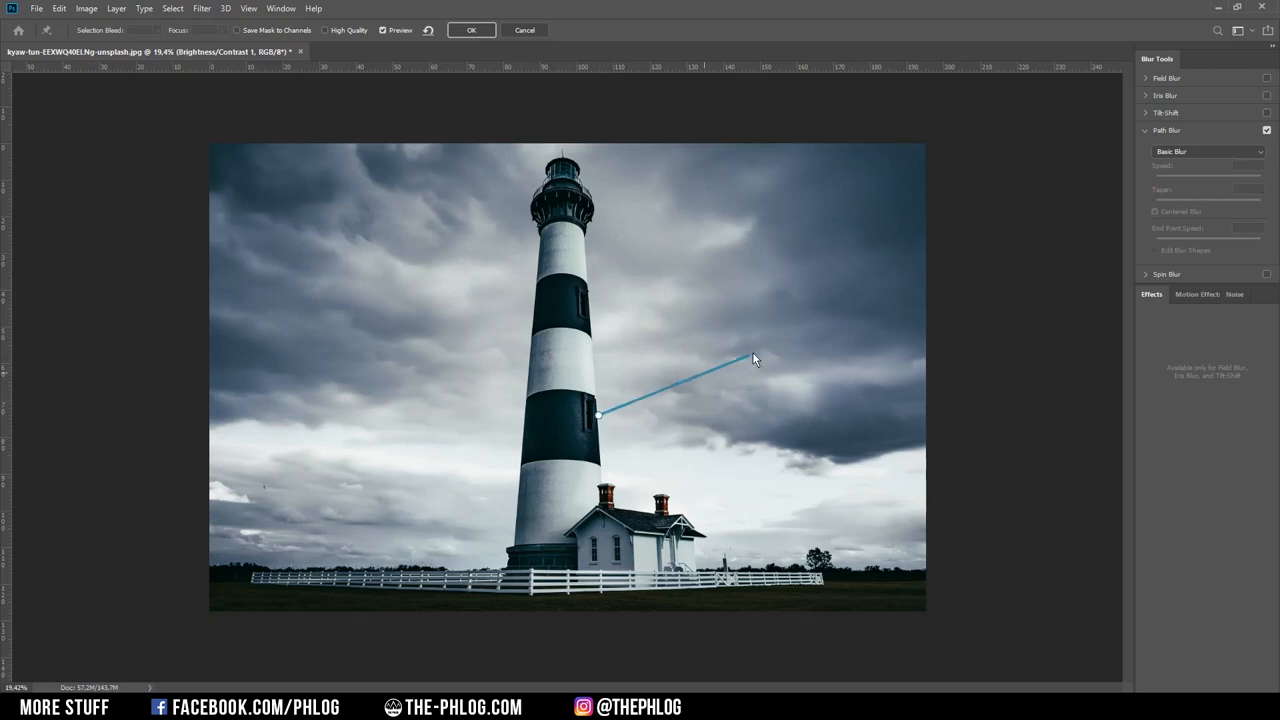
{"action": "left_click_drag", "start_coordinate": [754, 359], "coordinate": [825, 351]}
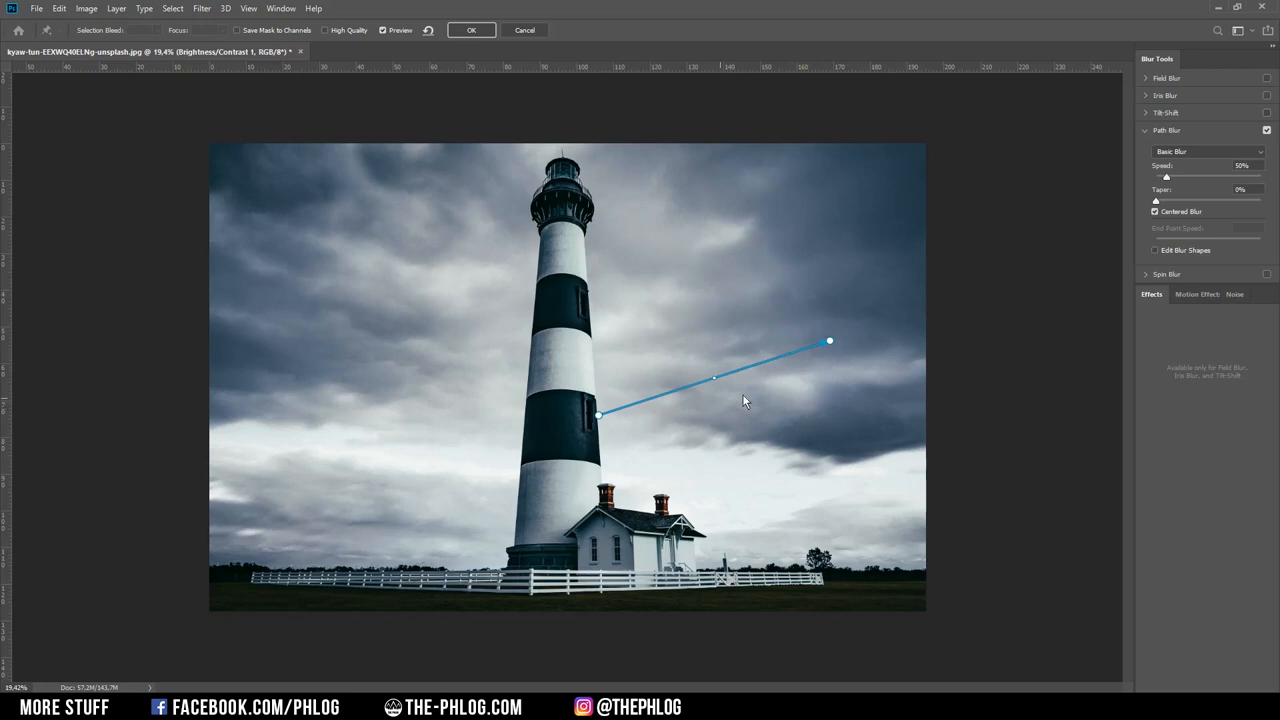
{"action": "mouse_move", "coordinate": [756, 373]}
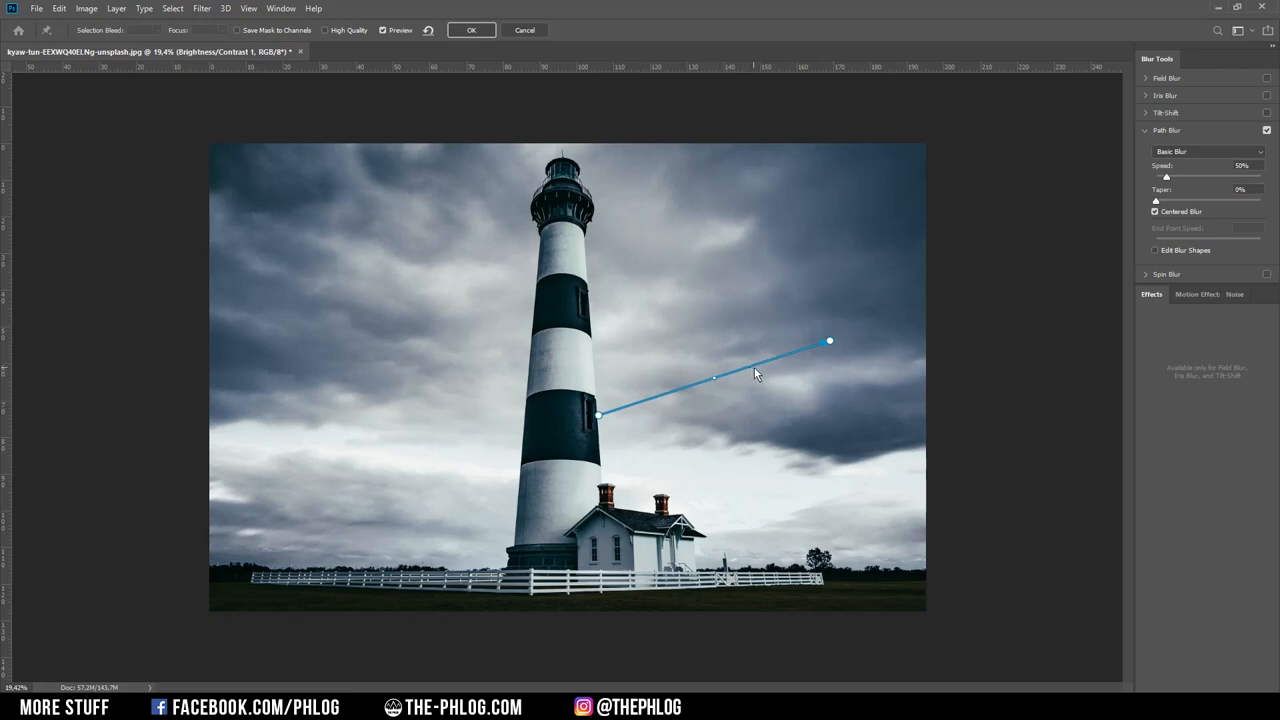
{"action": "mouse_move", "coordinate": [743, 375]}
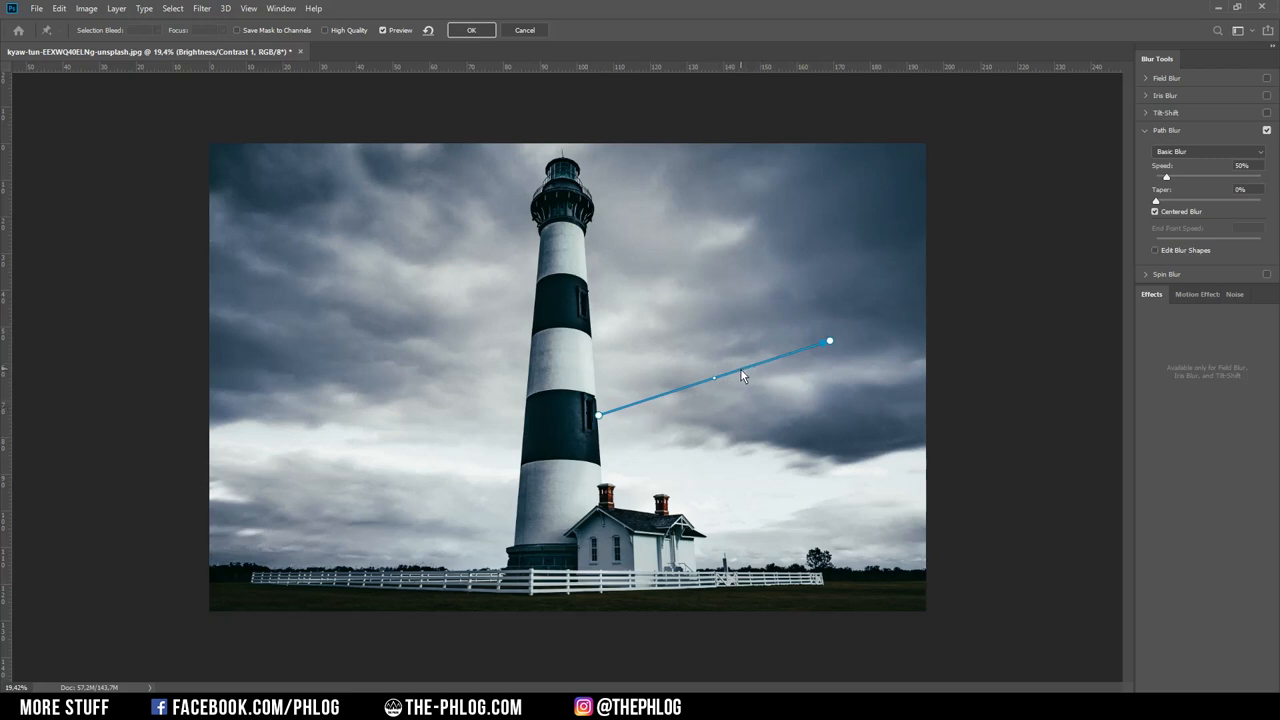
Step: Bend the right-side blur path into an S-curve
{"action": "left_click_drag", "start_coordinate": [713, 378], "coordinate": [733, 366]}
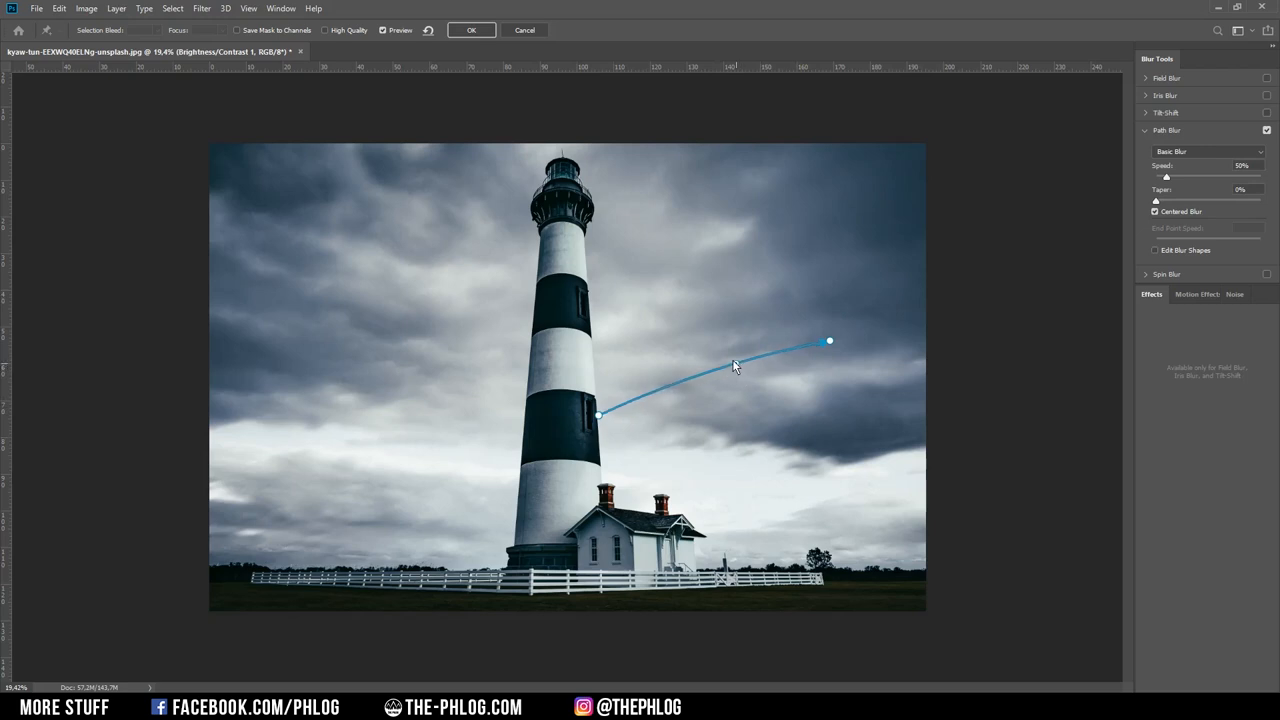
{"action": "left_click_drag", "start_coordinate": [735, 365], "coordinate": [728, 352]}
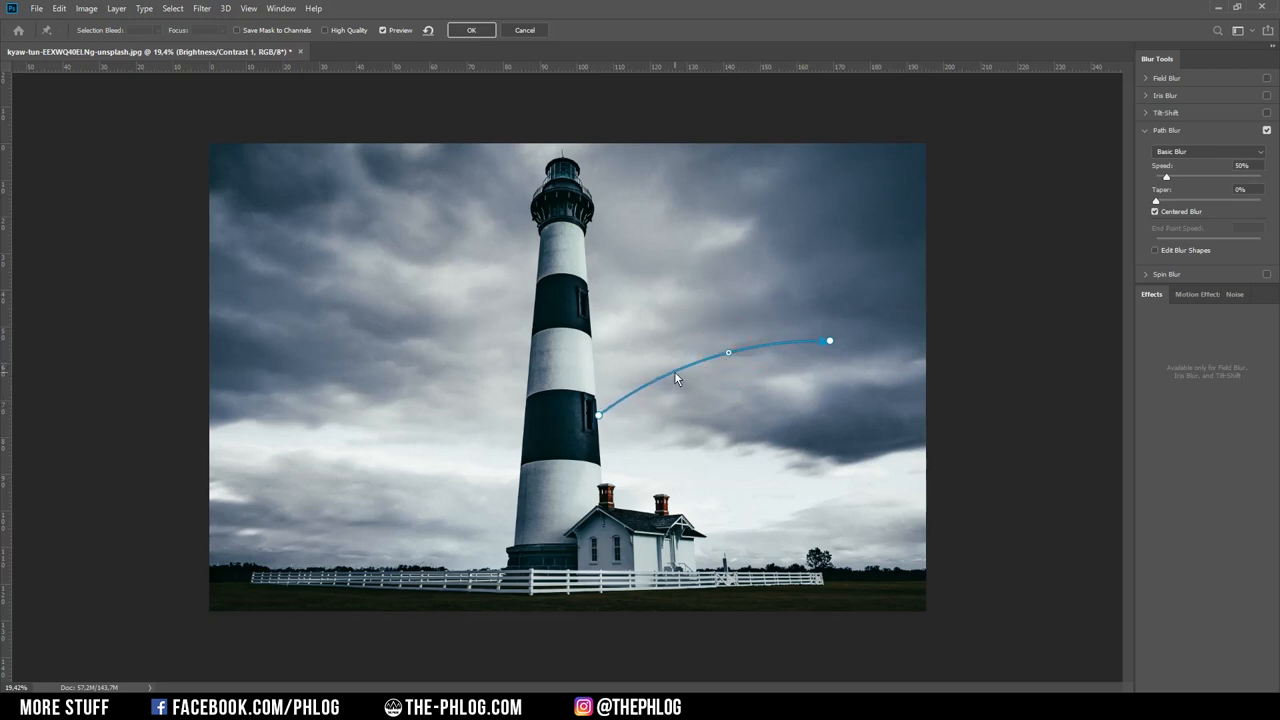
{"action": "left_click_drag", "start_coordinate": [675, 378], "coordinate": [685, 412]}
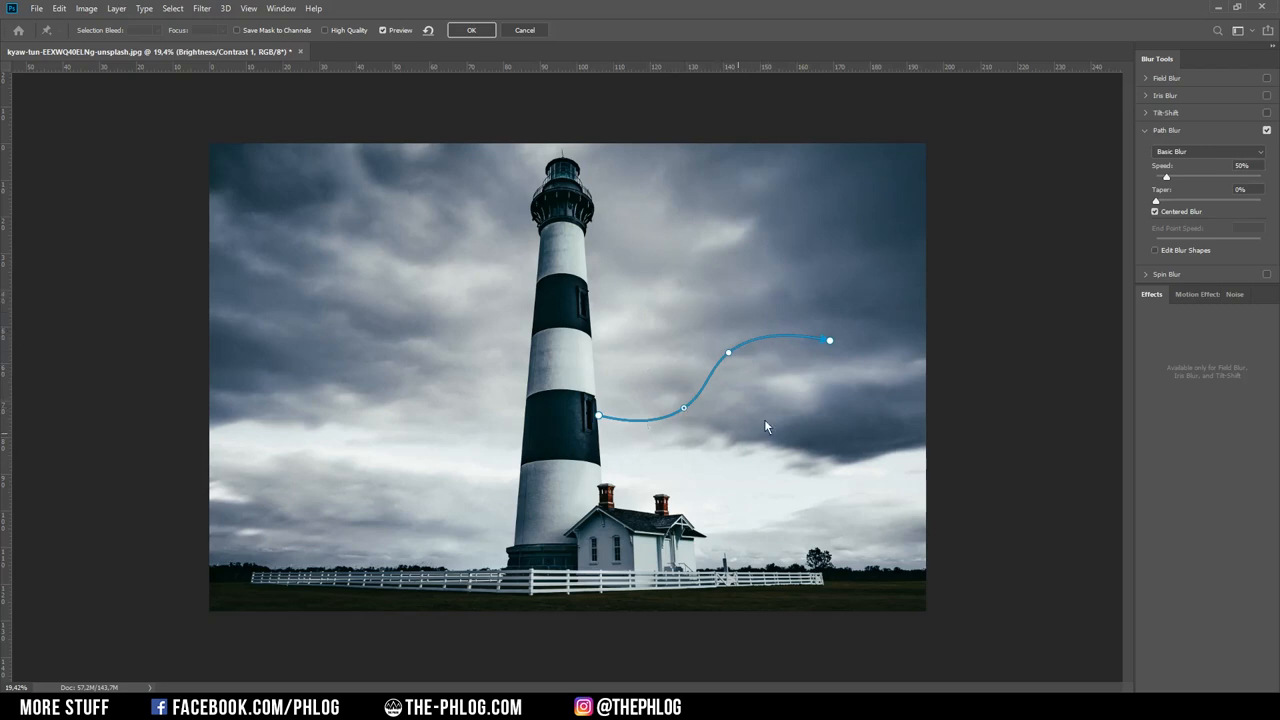
{"action": "mouse_move", "coordinate": [582, 370]}
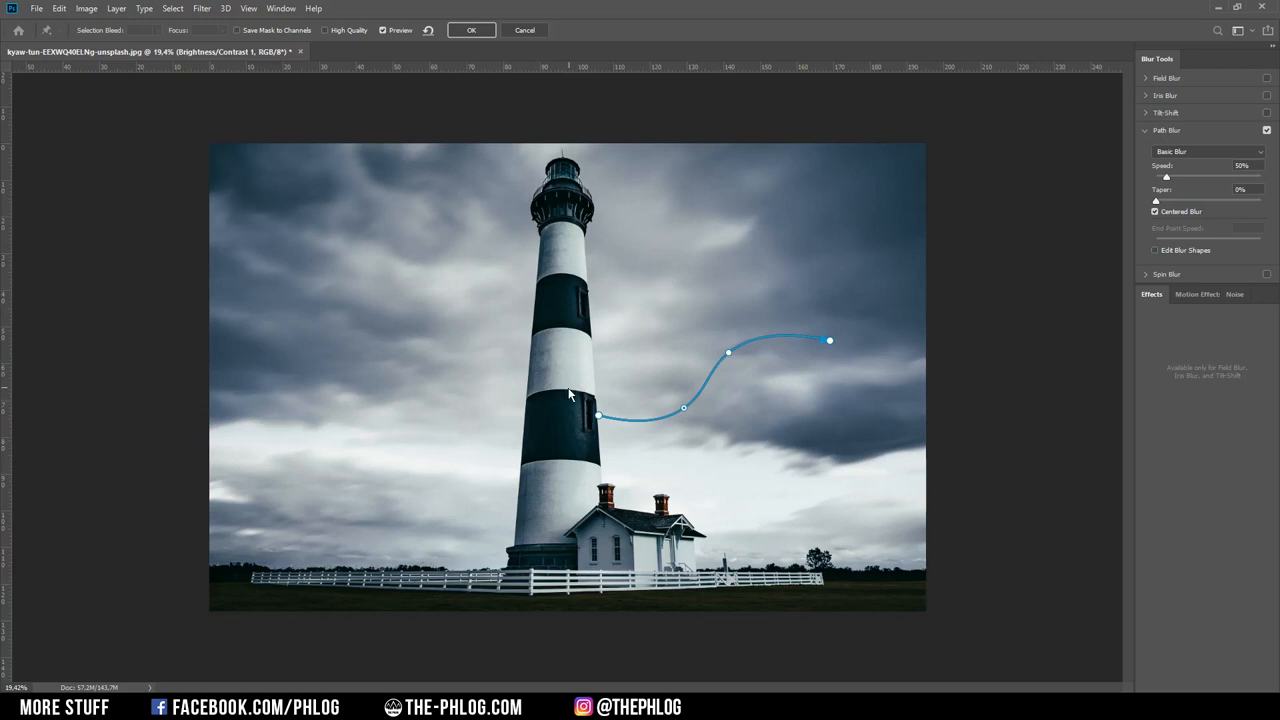
{"action": "mouse_move", "coordinate": [650, 350]}
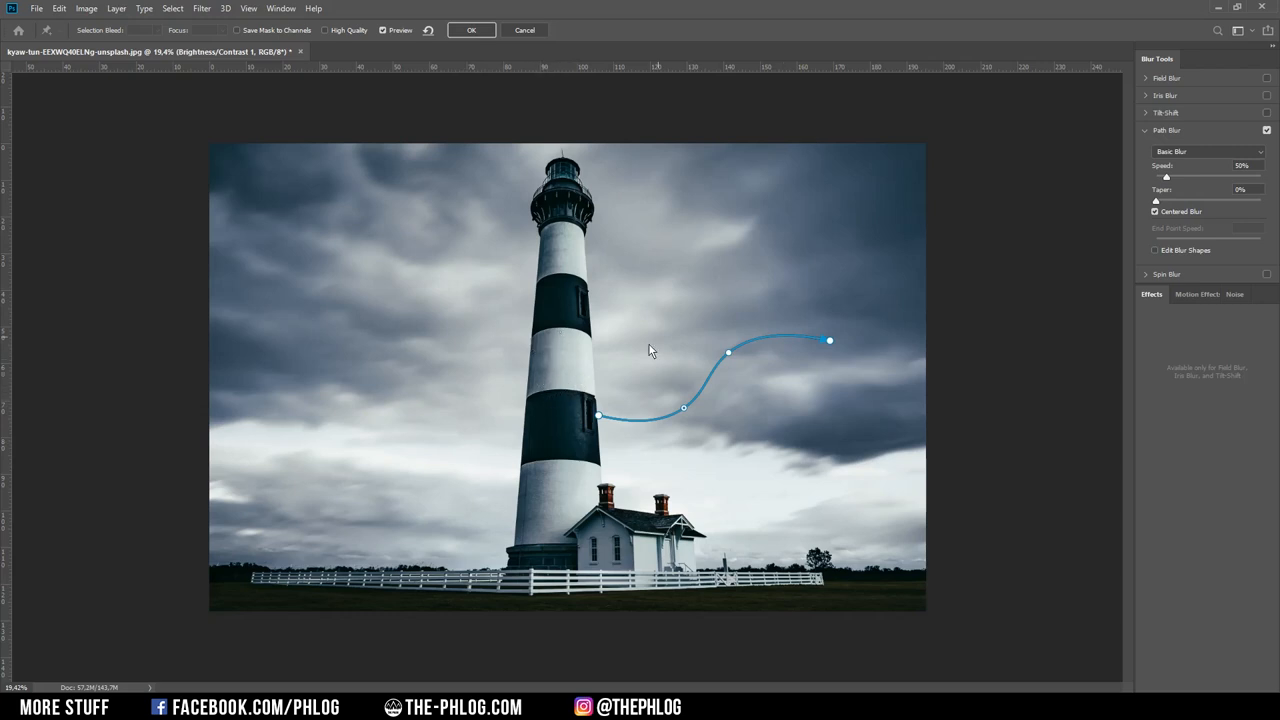
{"action": "mouse_move", "coordinate": [481, 428]}
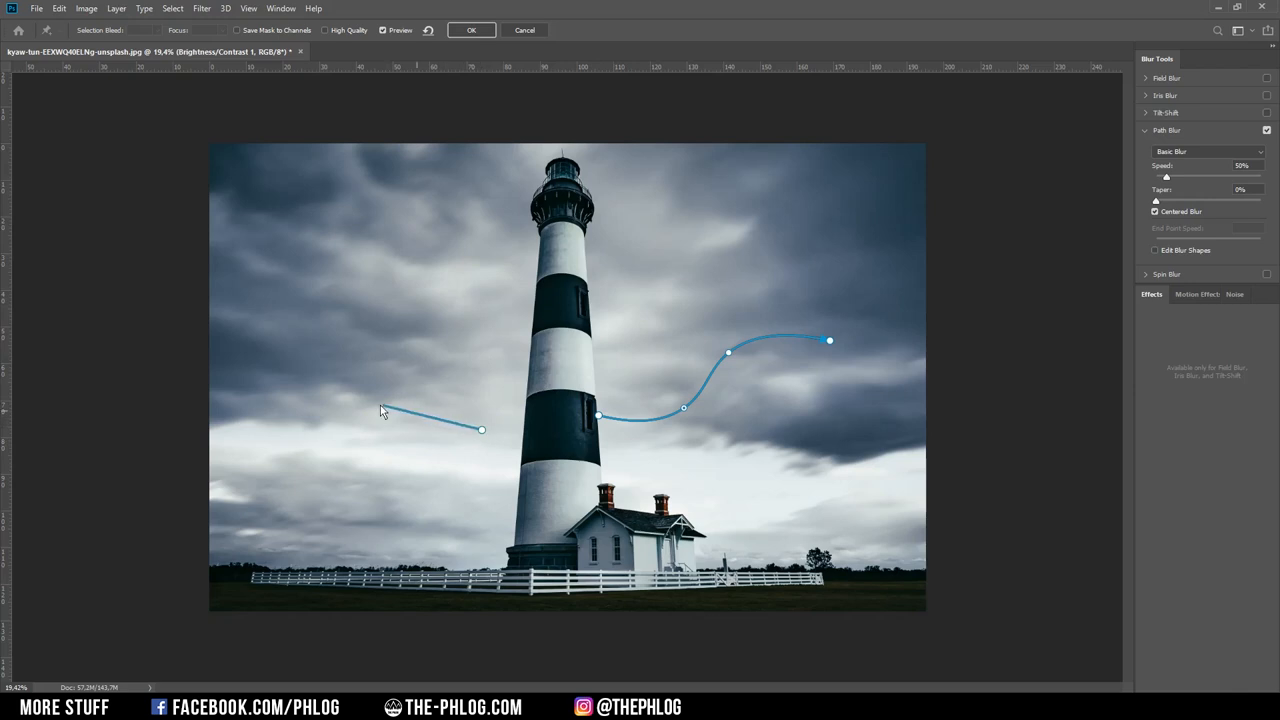
Step: Curve a blur path on the left side and add another curved path in the sky
{"action": "left_click_drag", "start_coordinate": [380, 410], "coordinate": [258, 377]}
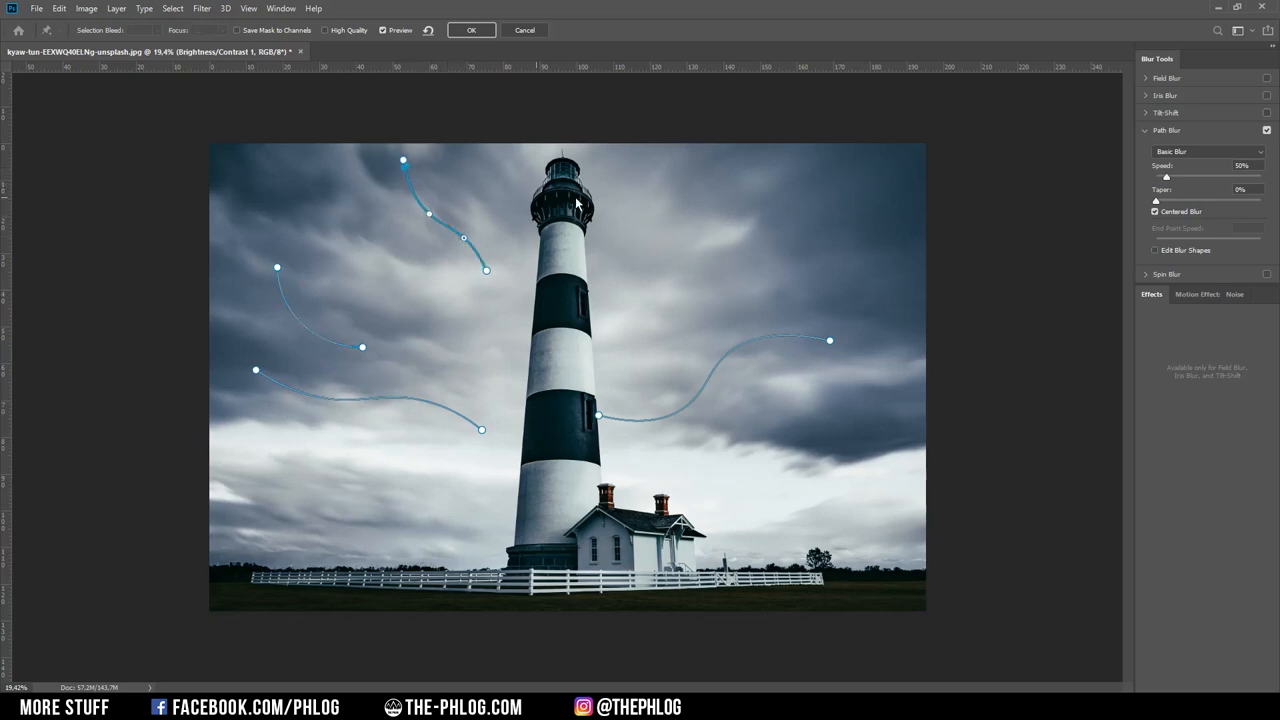
{"action": "left_click_drag", "start_coordinate": [645, 293], "coordinate": [730, 190]}
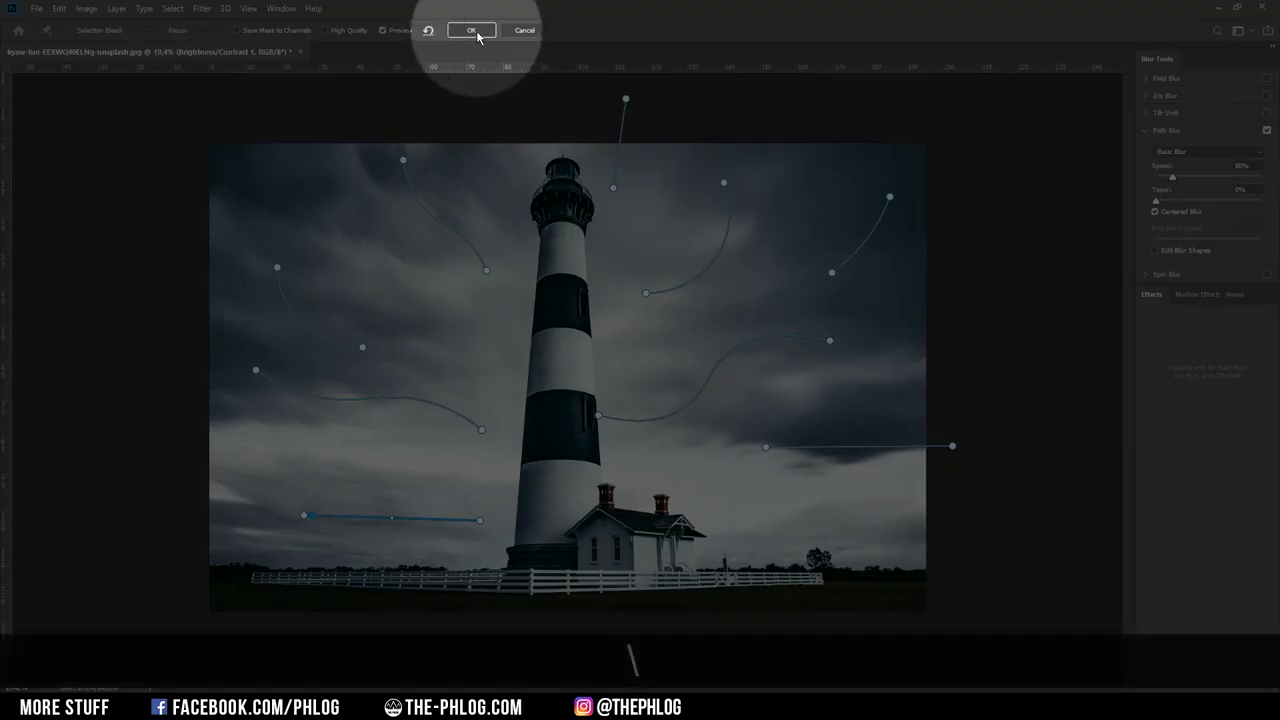
Step: Commit the path blur to the clouds and disable the lighthouse mask to compare
{"action": "left_click", "coordinate": [470, 30]}
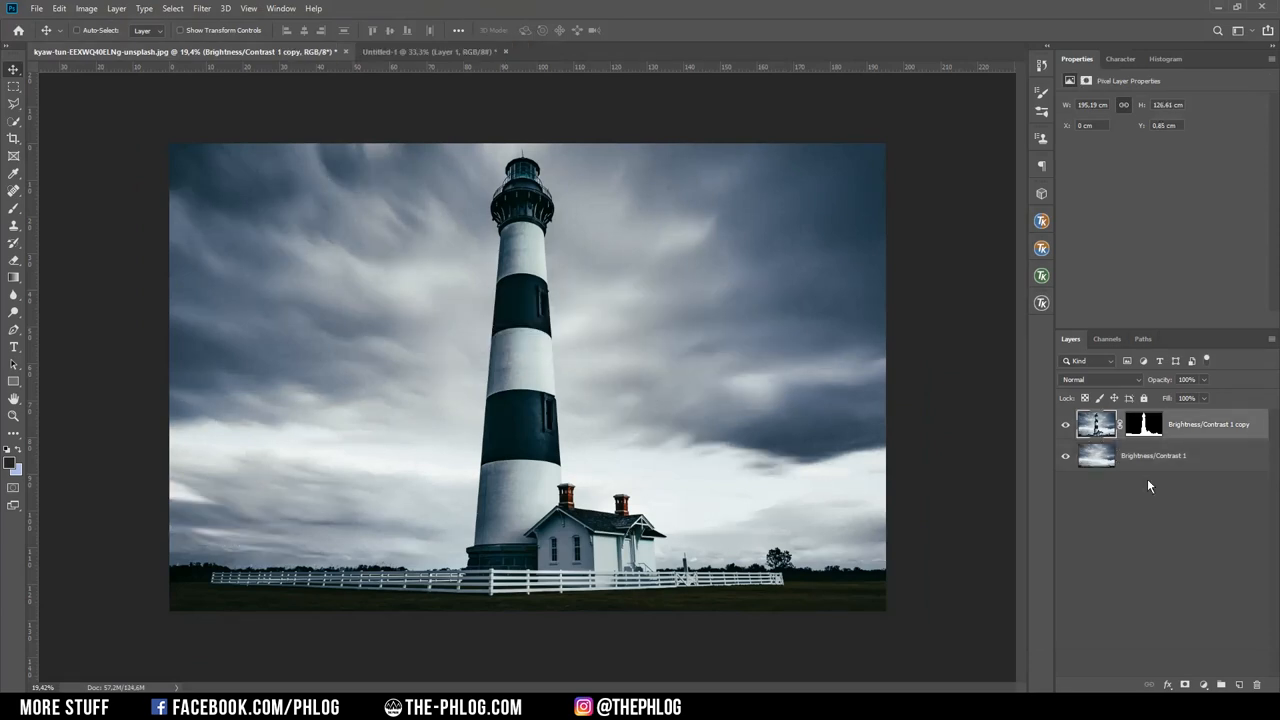
{"action": "left_click", "coordinate": [1143, 424]}
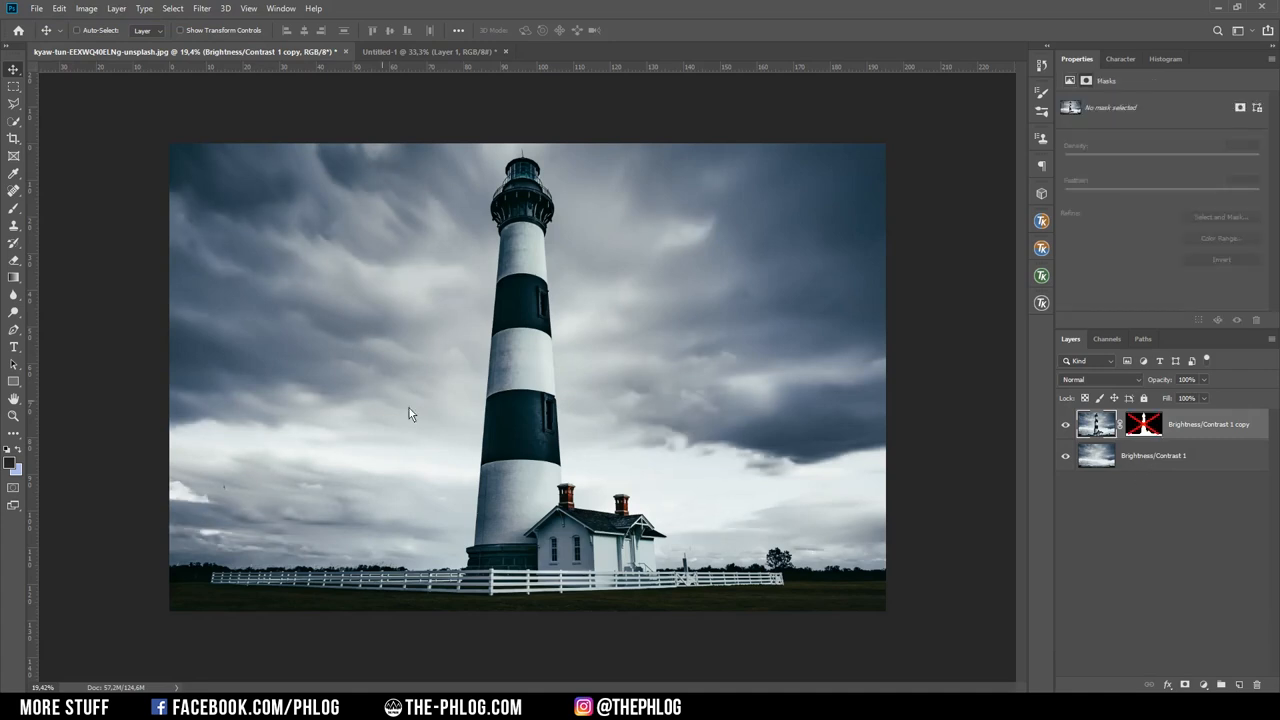
{"action": "mouse_move", "coordinate": [545, 245]}
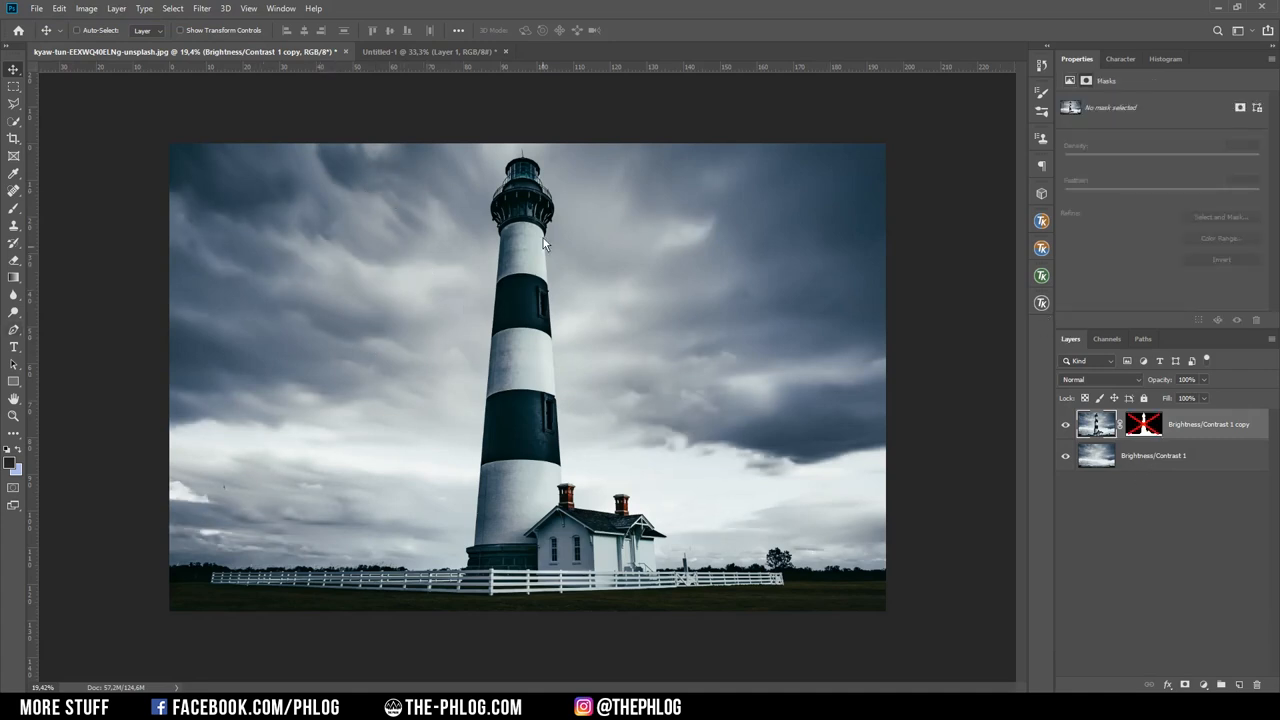